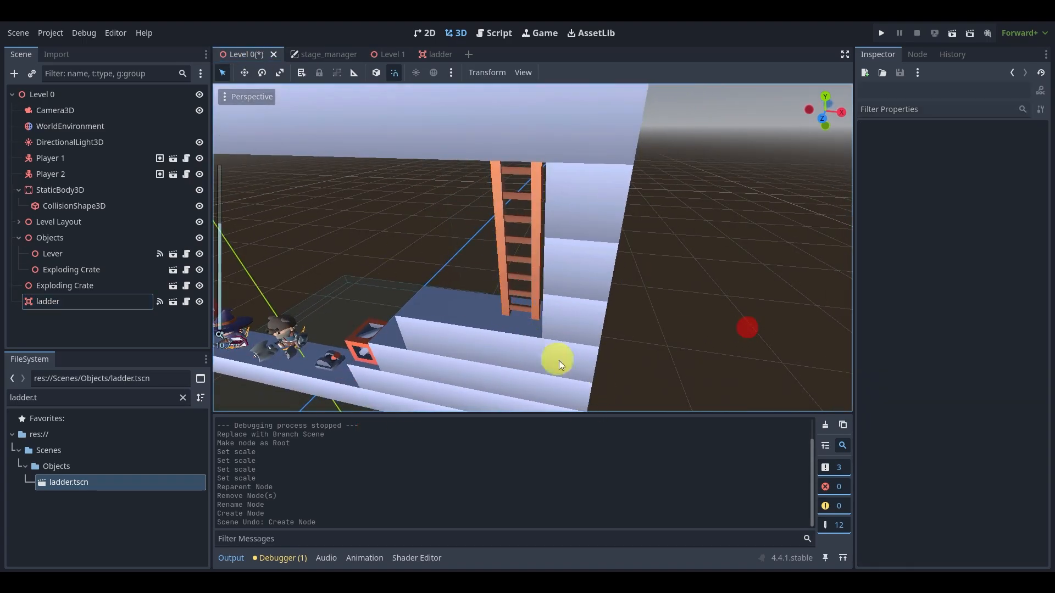
pyautogui.moveTo(138, 310)
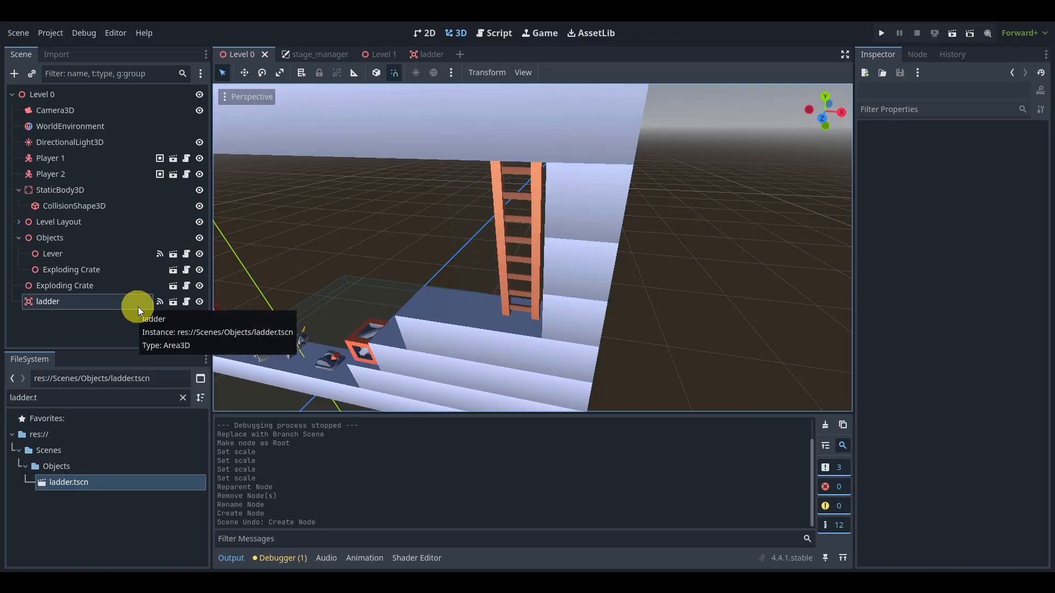
# Inspect the ladder instance's context menu in the Level 0 scene.
pyautogui.rightClick(48, 301)
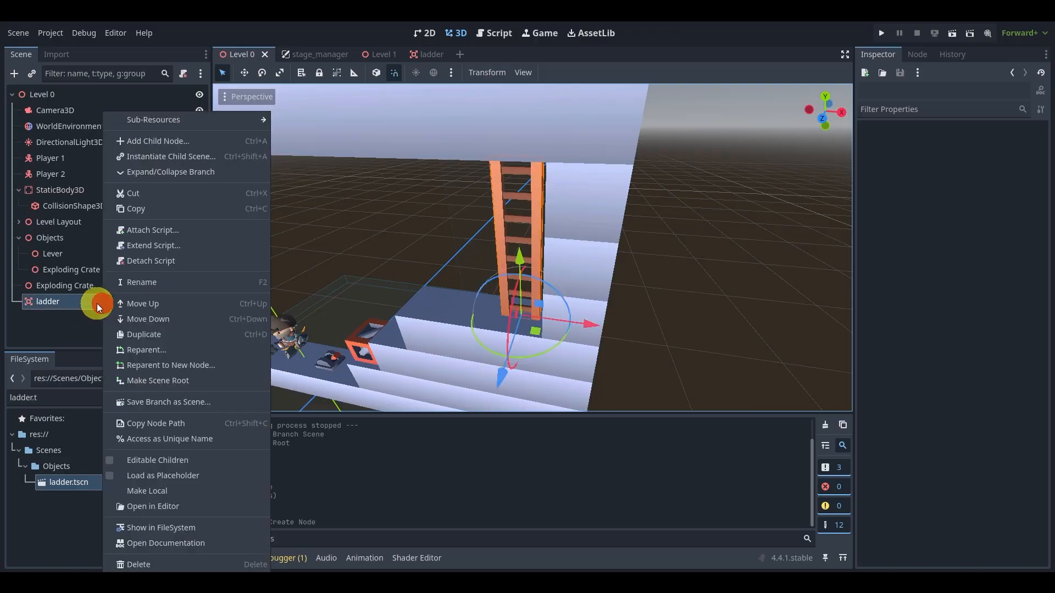
pyautogui.click(47, 302)
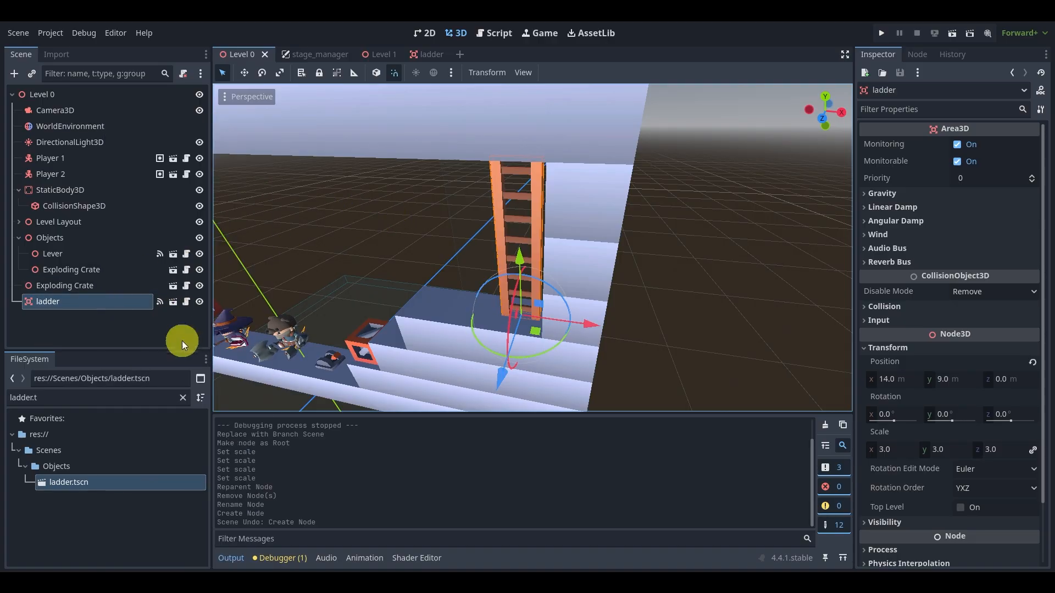
pyautogui.rightClick(47, 302)
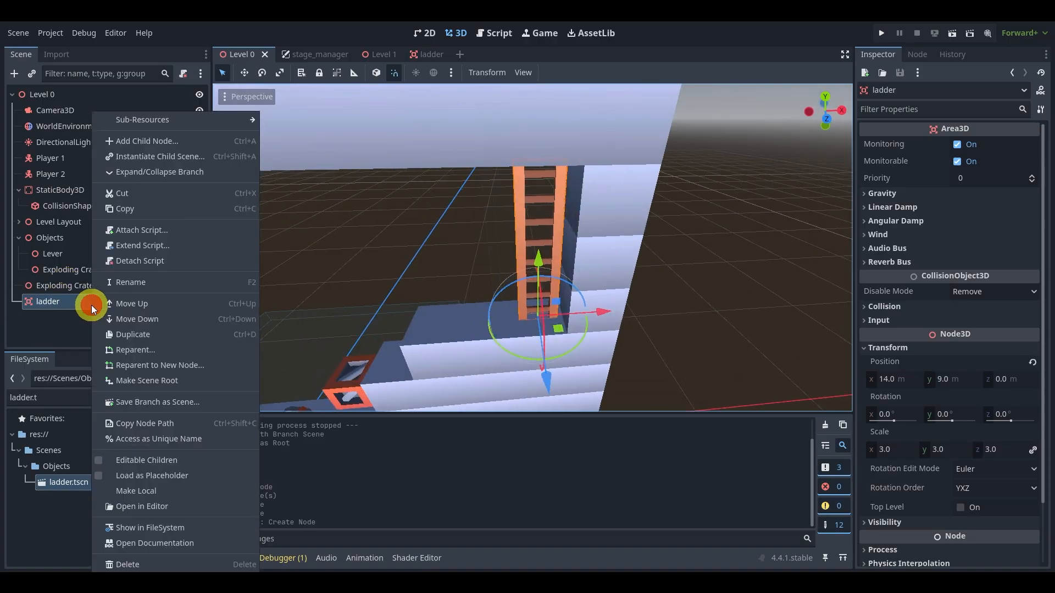
pyautogui.moveTo(158, 402)
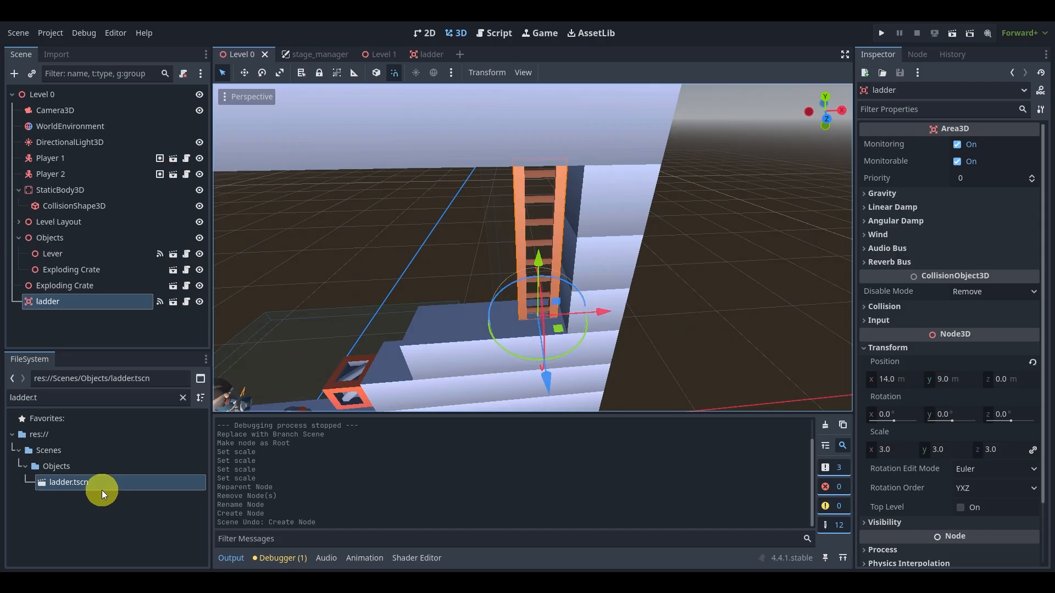
# Open ladder.tscn, make ladder-long the root, then restore Ladder as root.
pyautogui.doubleClick(67, 482)
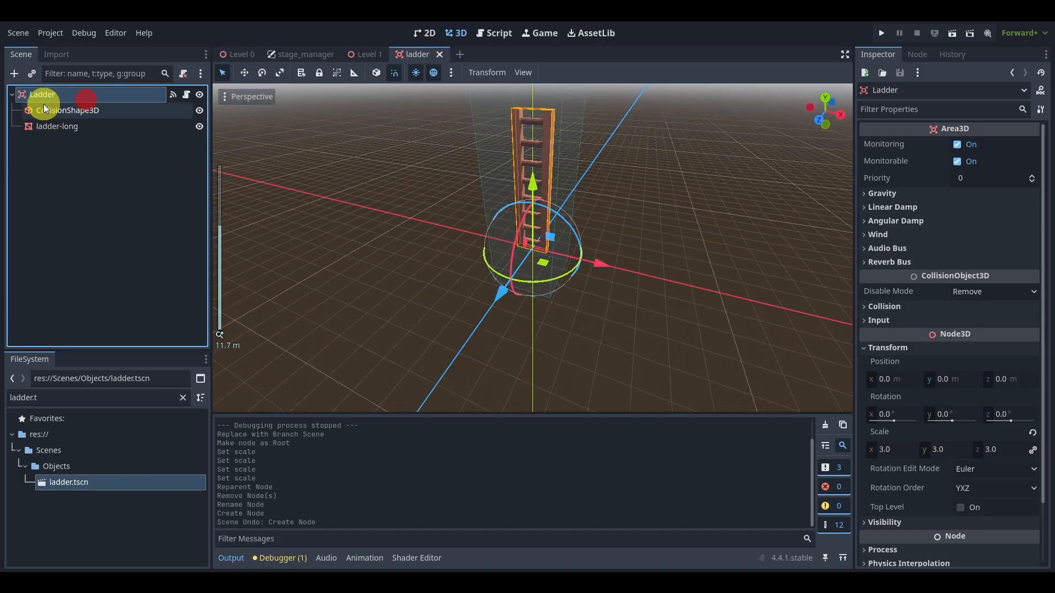
pyautogui.click(56, 126)
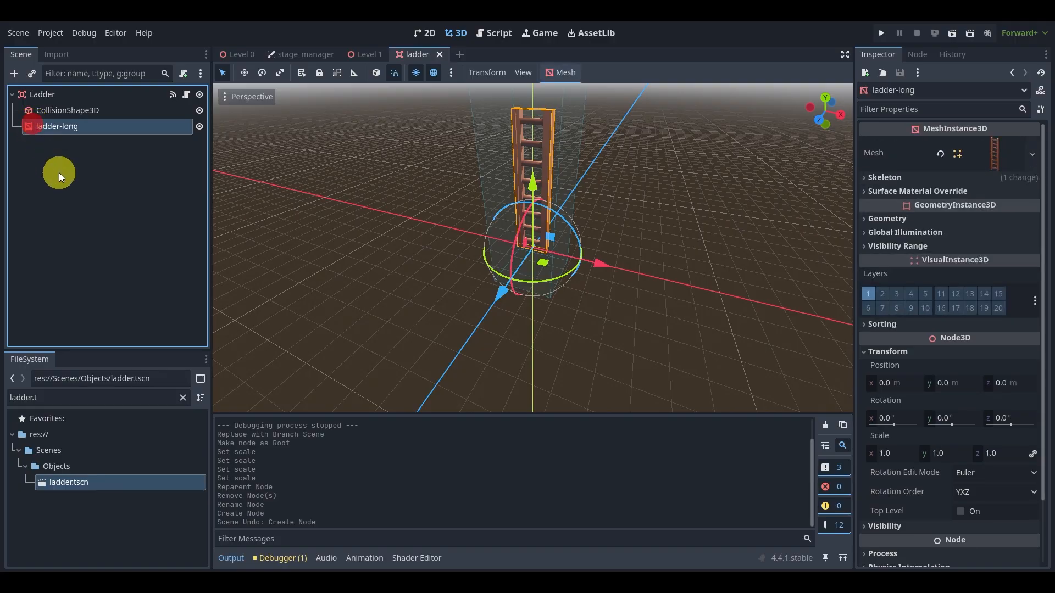
pyautogui.rightClick(59, 125)
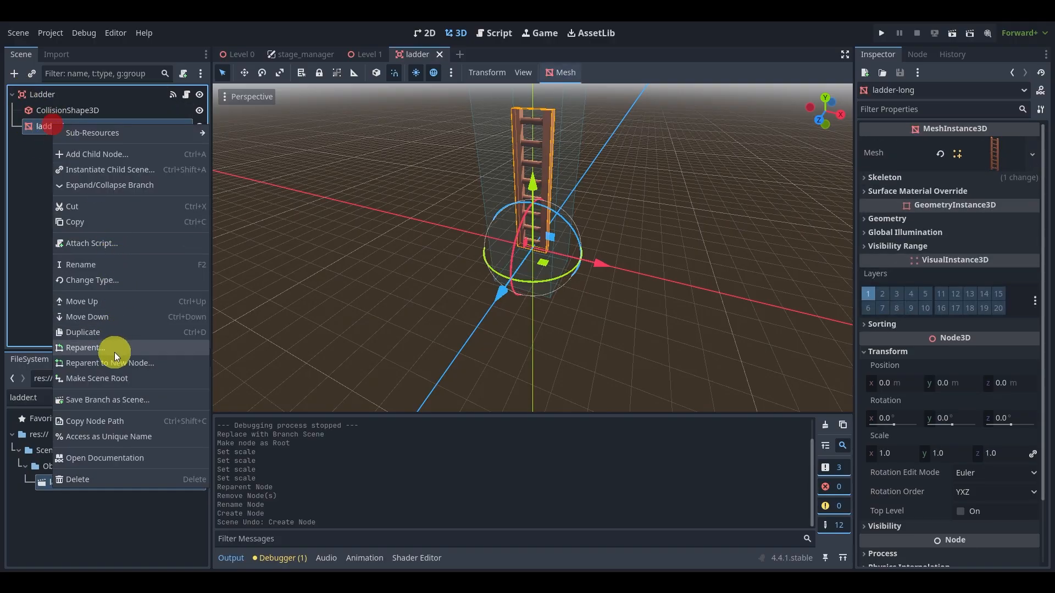
pyautogui.moveTo(86, 378)
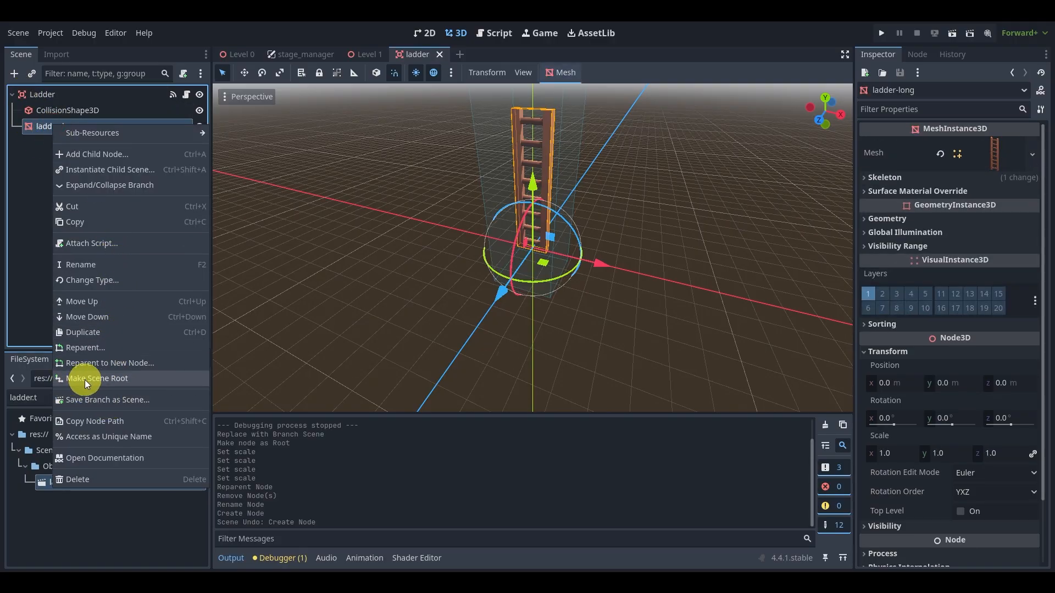
pyautogui.click(97, 378)
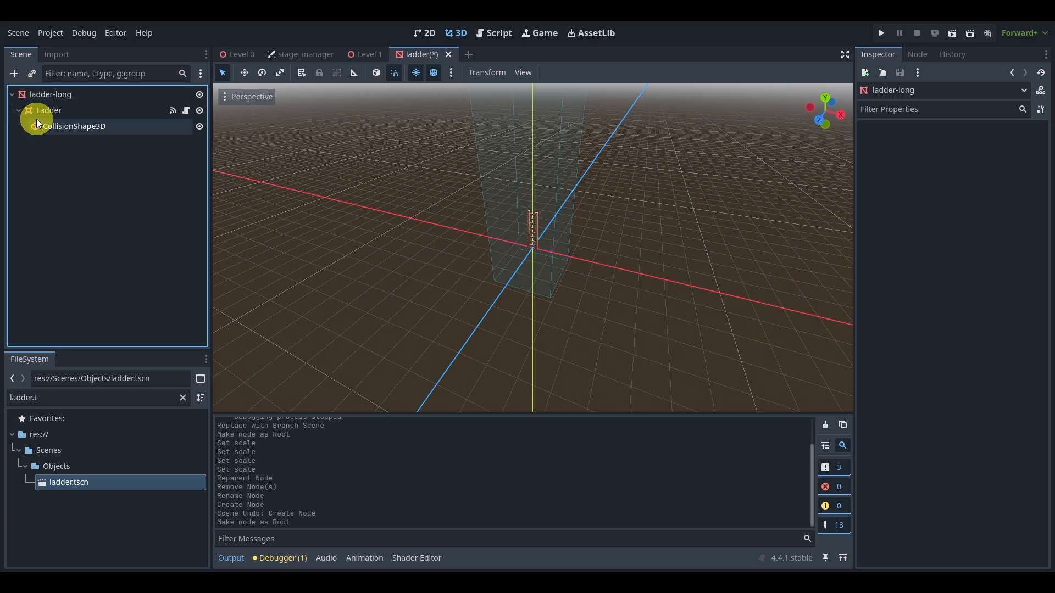
pyautogui.rightClick(48, 110)
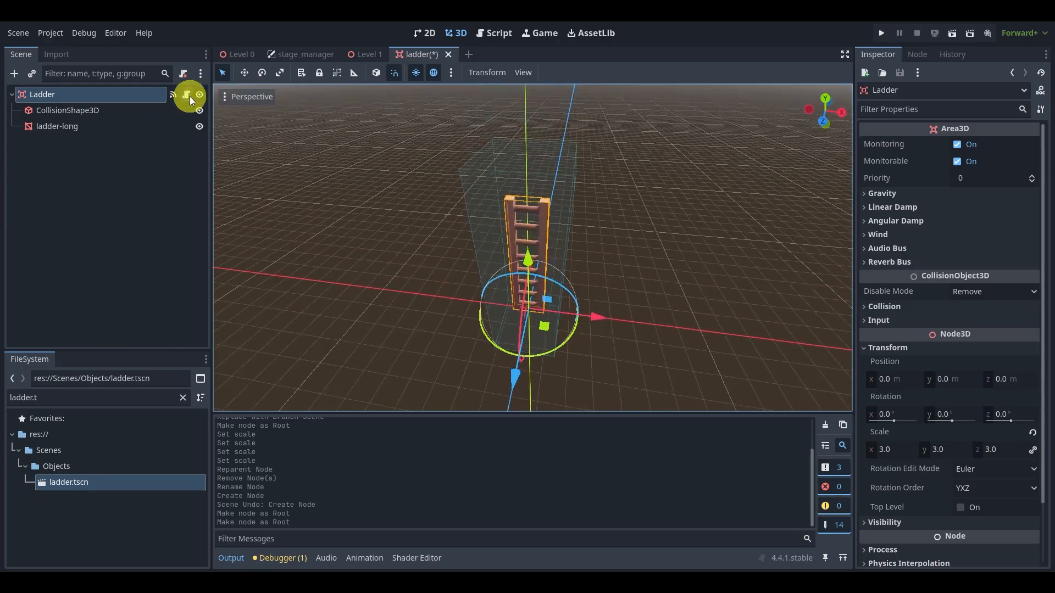
# View ladder.gd full-width in distraction-free mode, briefly comparing it with lever.gd.
pyautogui.click(498, 33)
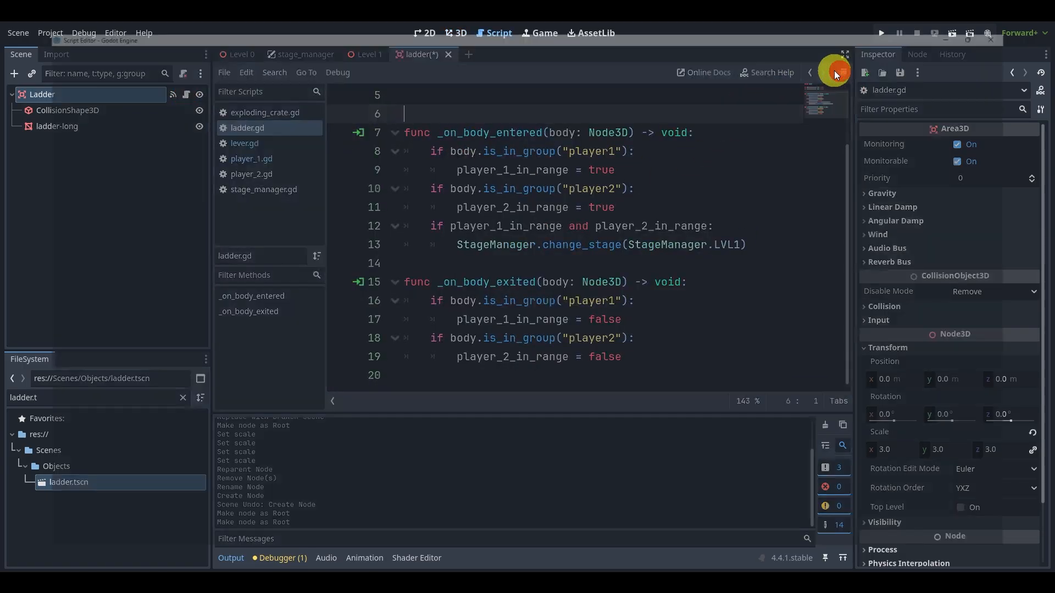
pyautogui.click(844, 54)
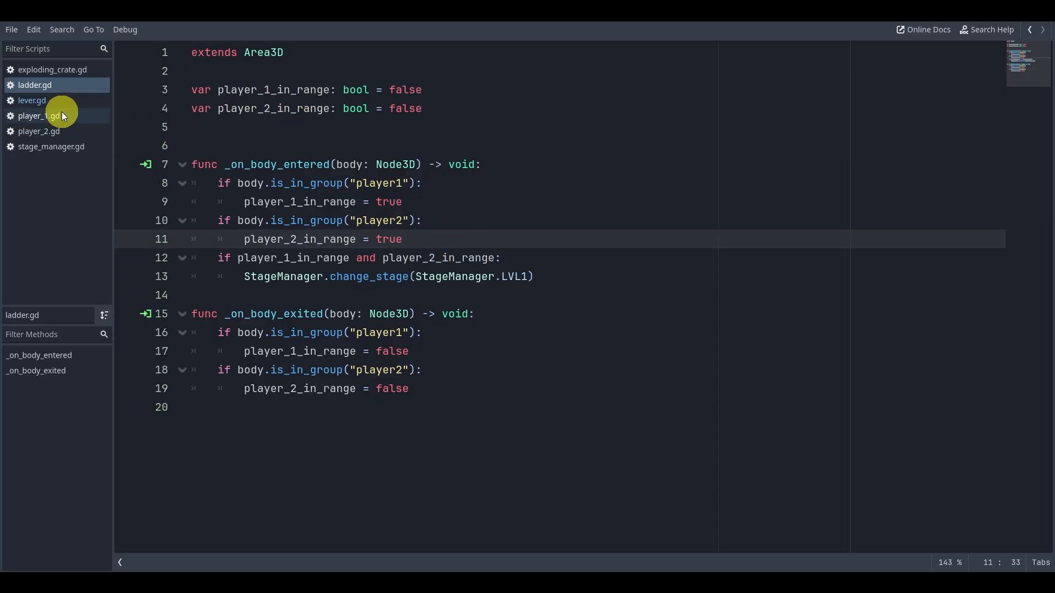
pyautogui.click(32, 100)
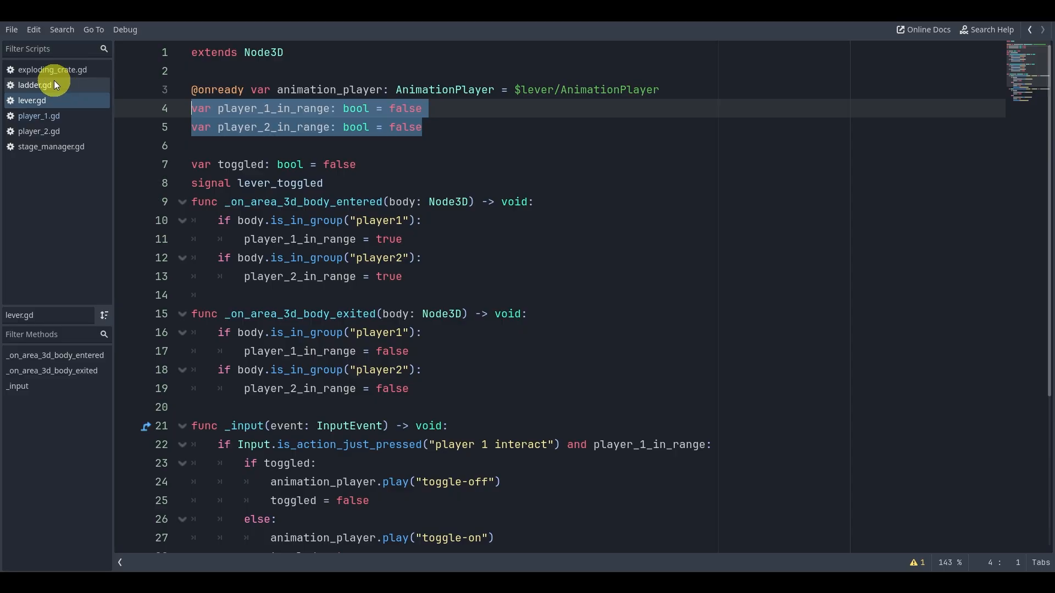
pyautogui.click(35, 85)
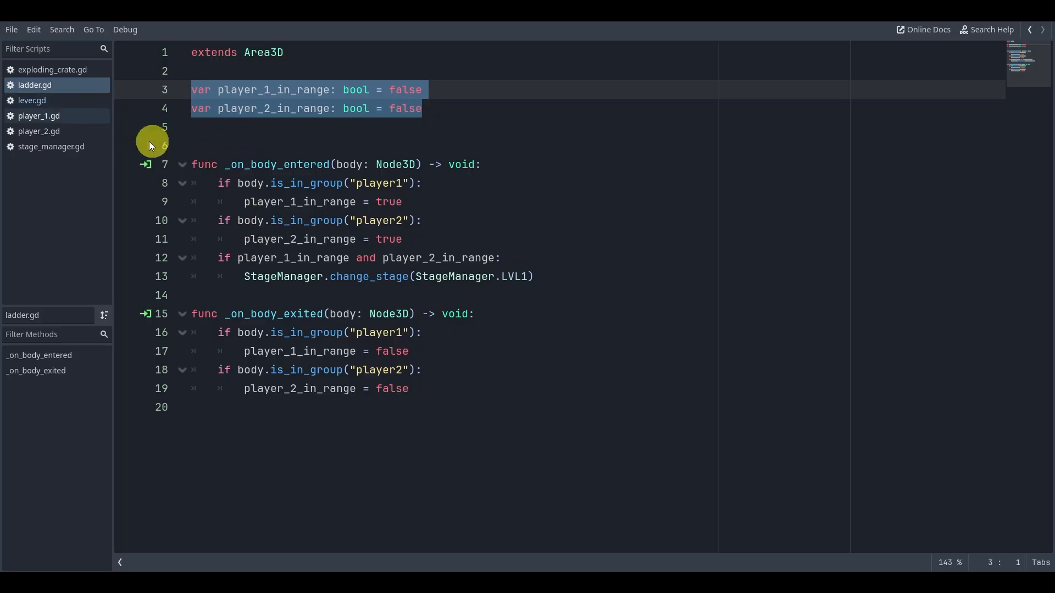
pyautogui.click(417, 276)
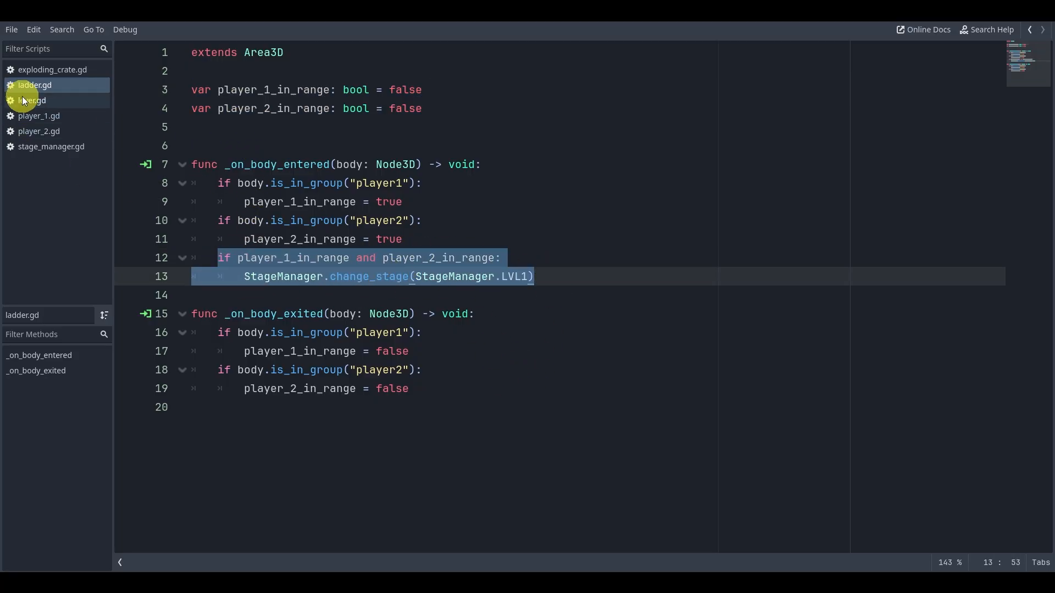
pyautogui.moveTo(31, 100)
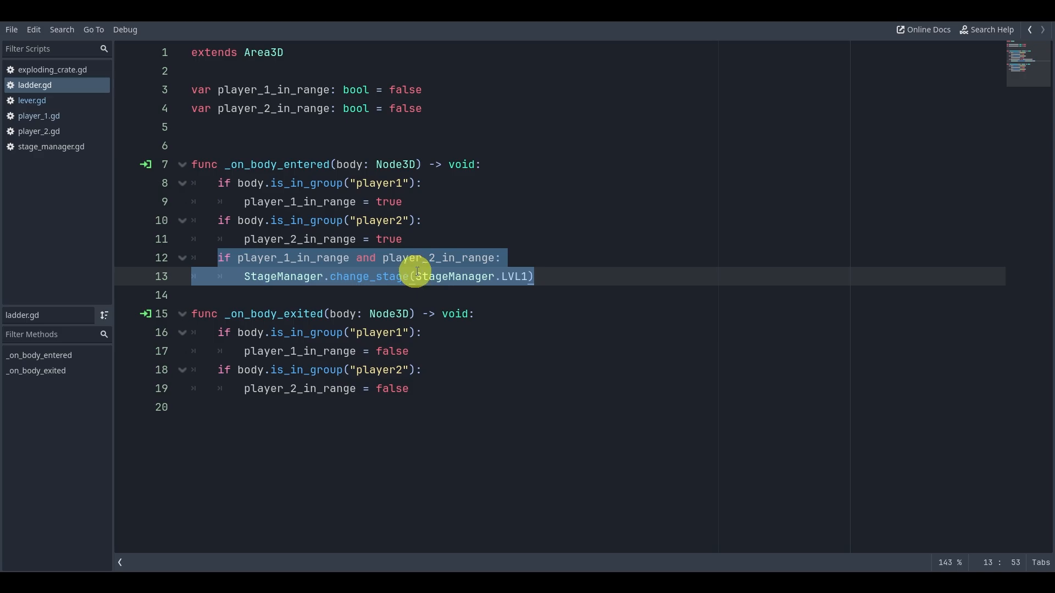
pyautogui.moveTo(515, 278)
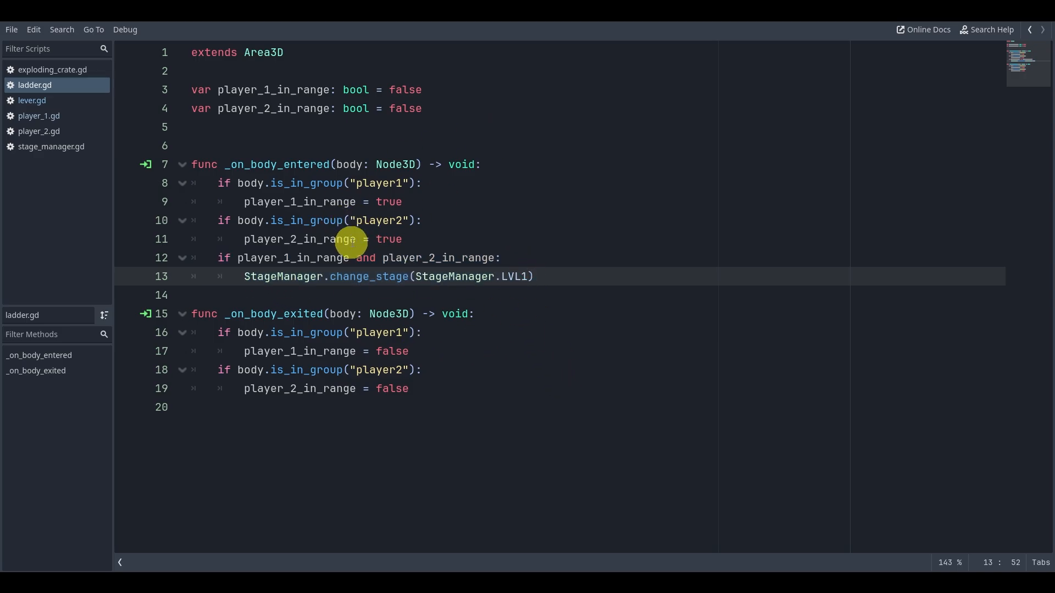
pyautogui.moveTo(222, 196)
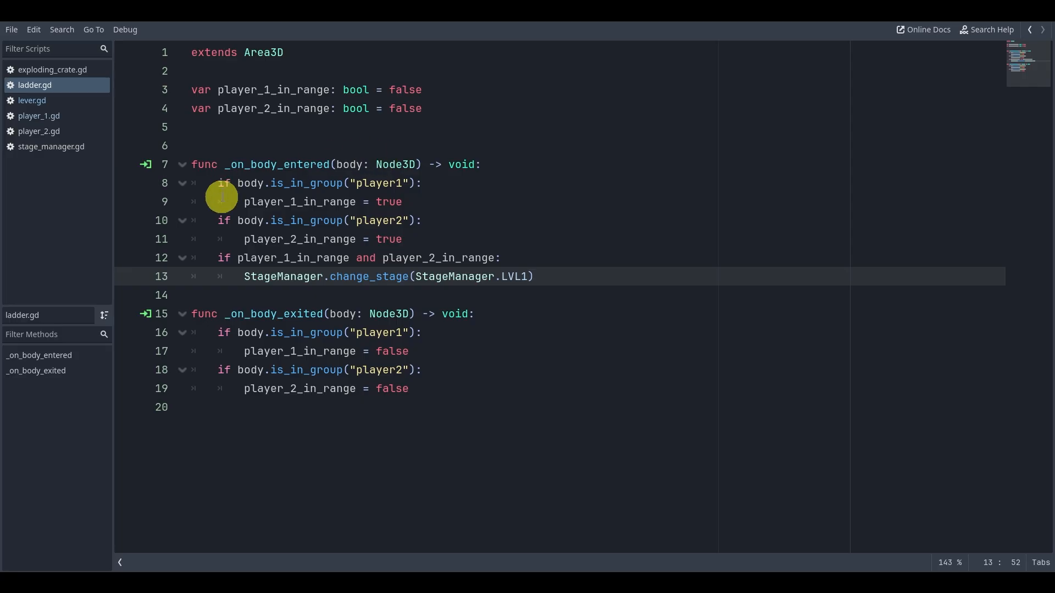
pyautogui.moveTo(299, 231)
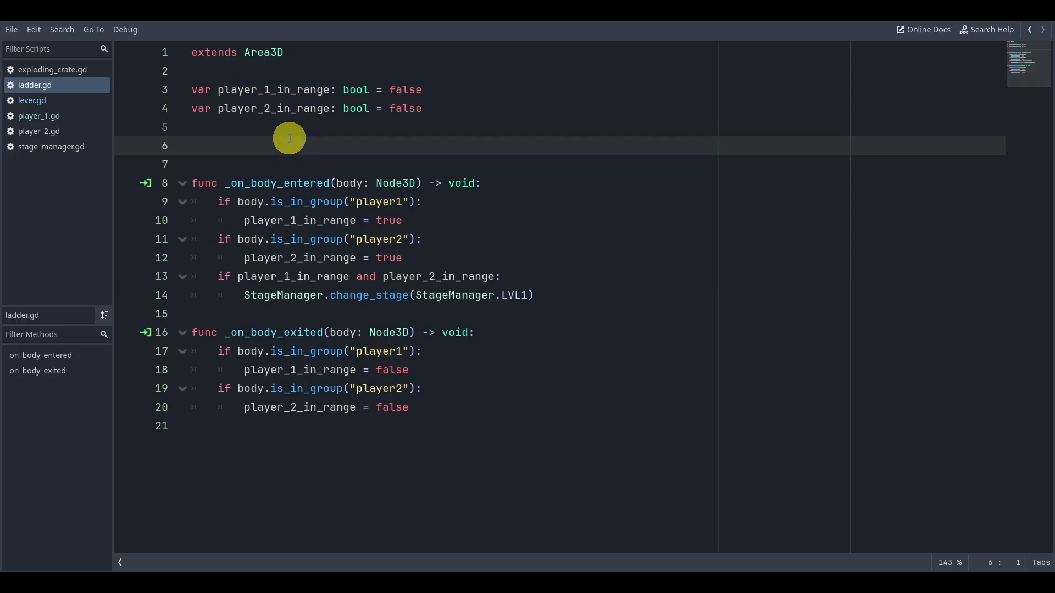
pyautogui.write('v')
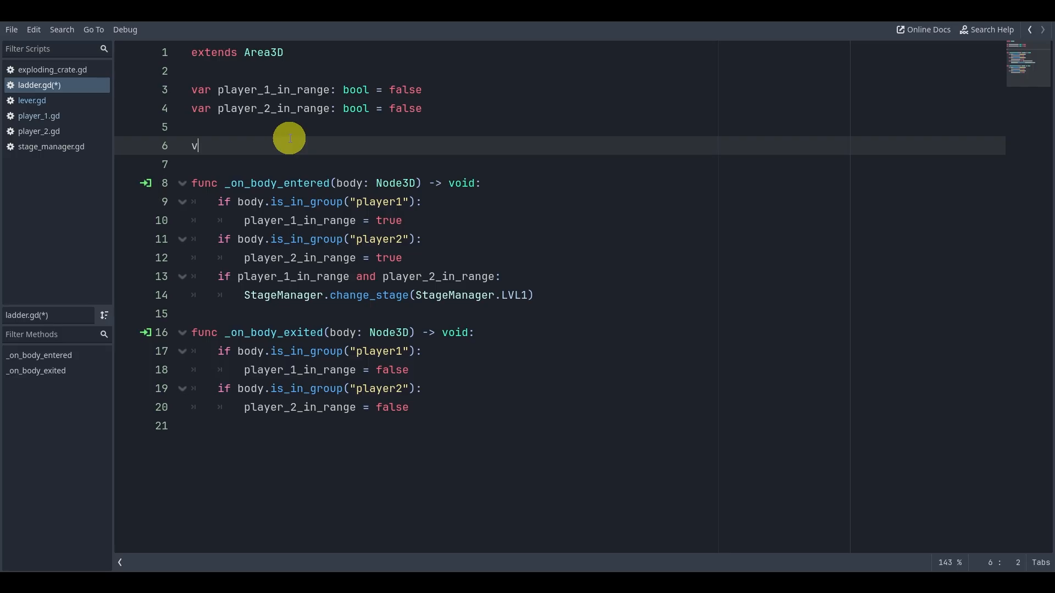
pyautogui.write('ar player')
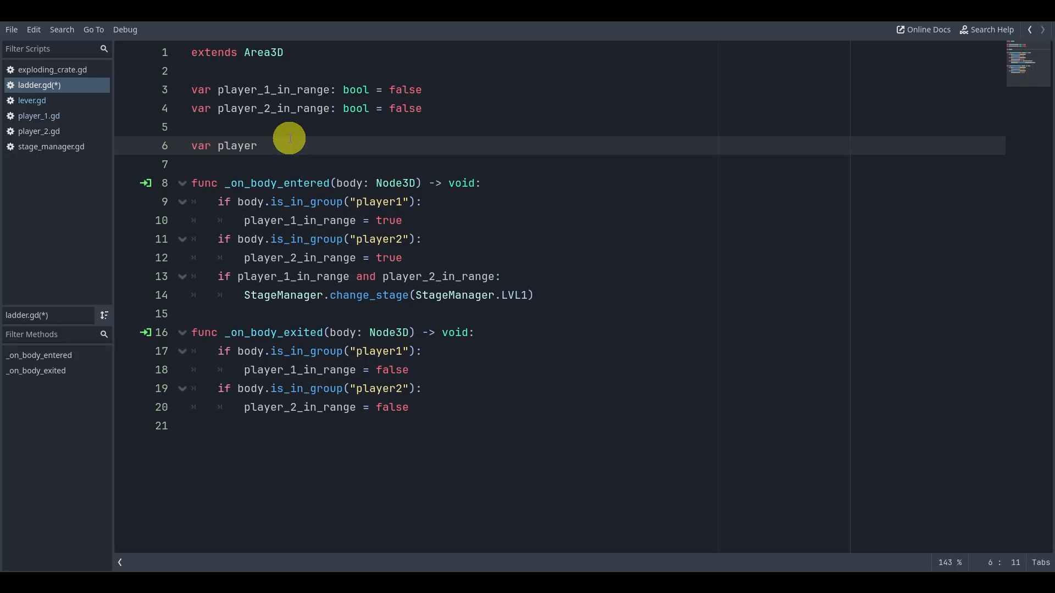
pyautogui.write('_count:L')
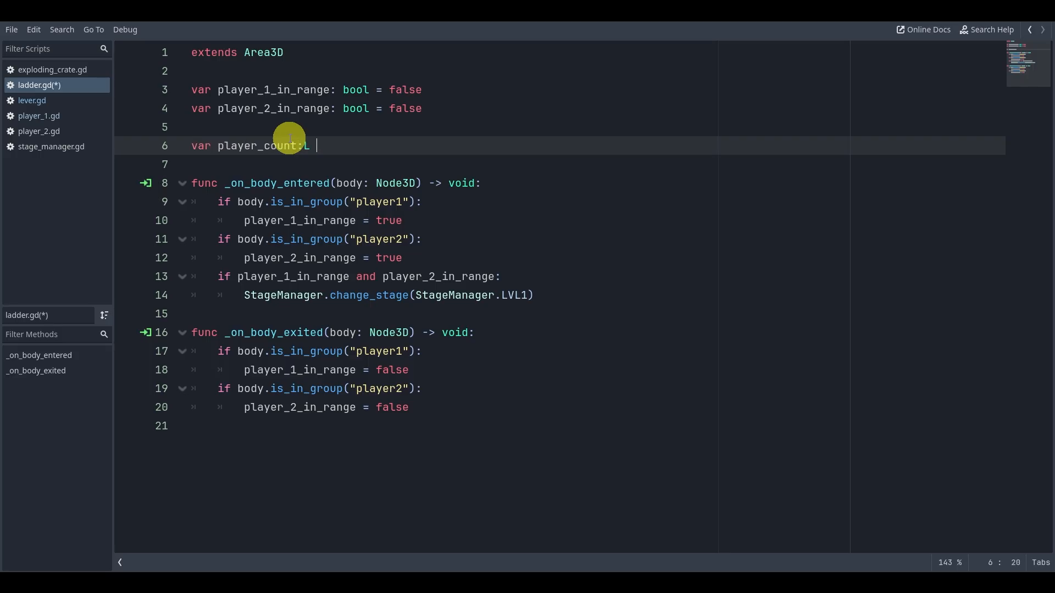
pyautogui.write('int = 0')
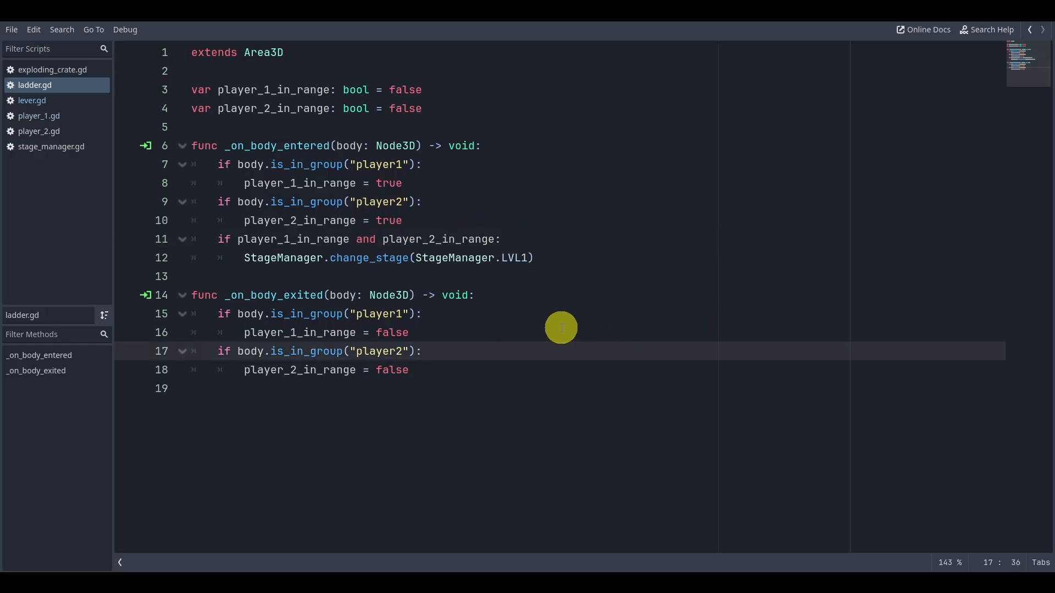
# Stop the game and get back to the Level 0 scene in the 3D viewport.
pyautogui.click(346, 294)
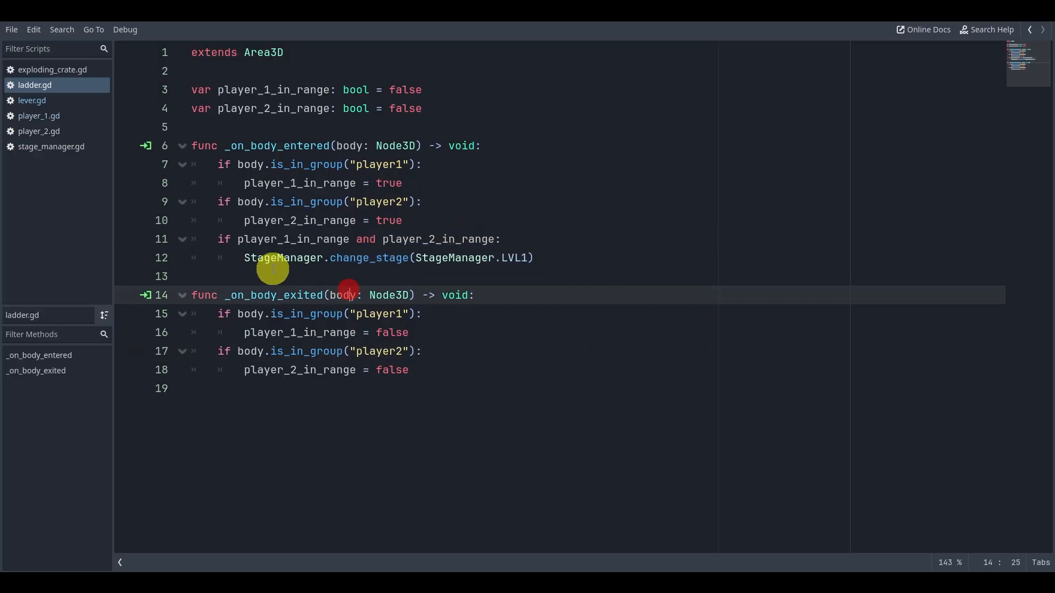
pyautogui.click(460, 33)
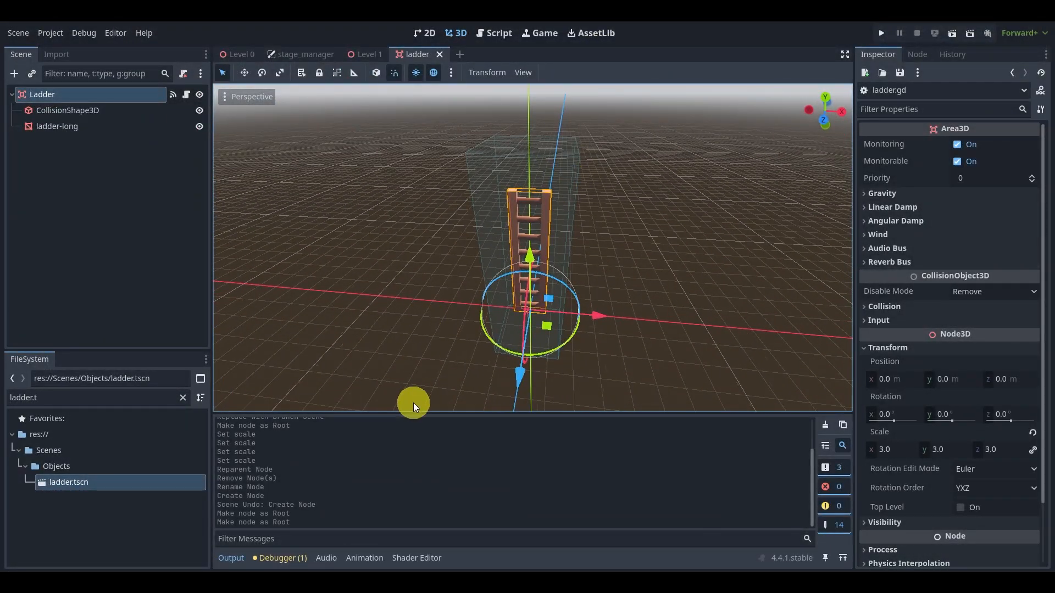
pyautogui.click(240, 54)
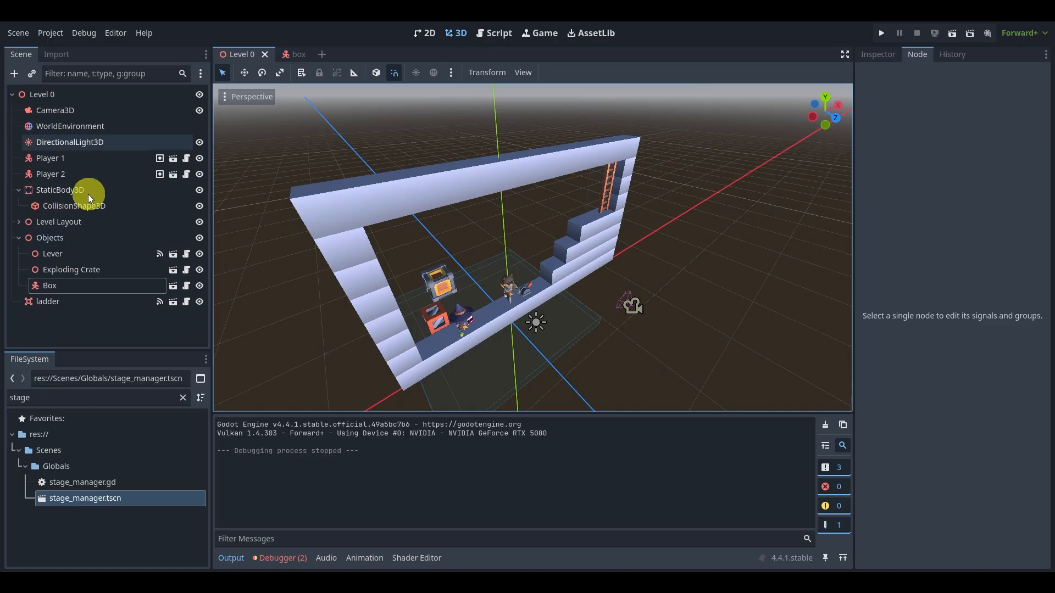
# Show StaticBody3D's BoxShape3D collision shape in the Inspector and start a test run.
pyautogui.click(61, 190)
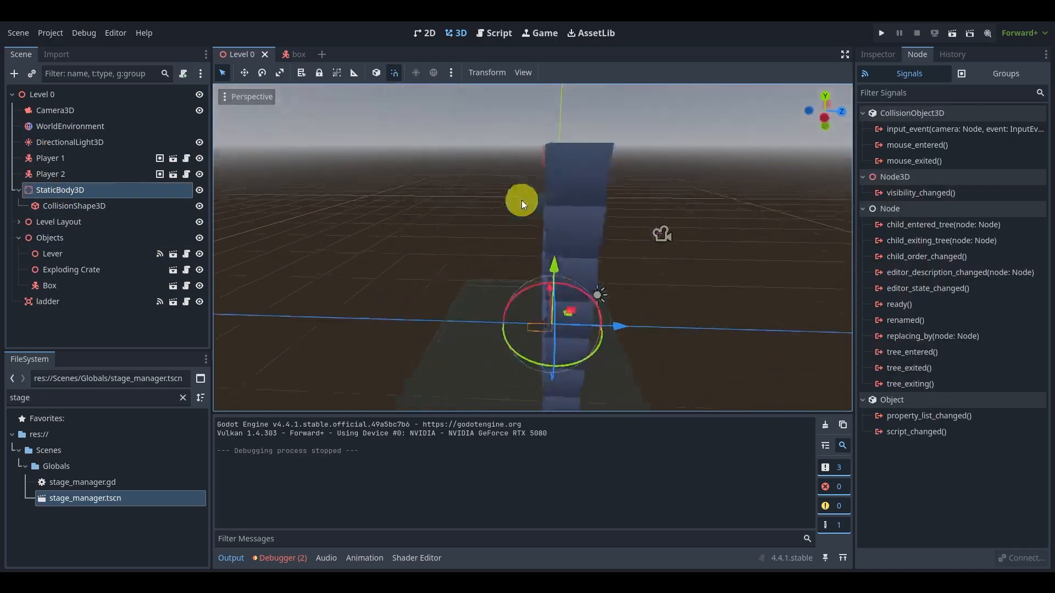
pyautogui.click(877, 54)
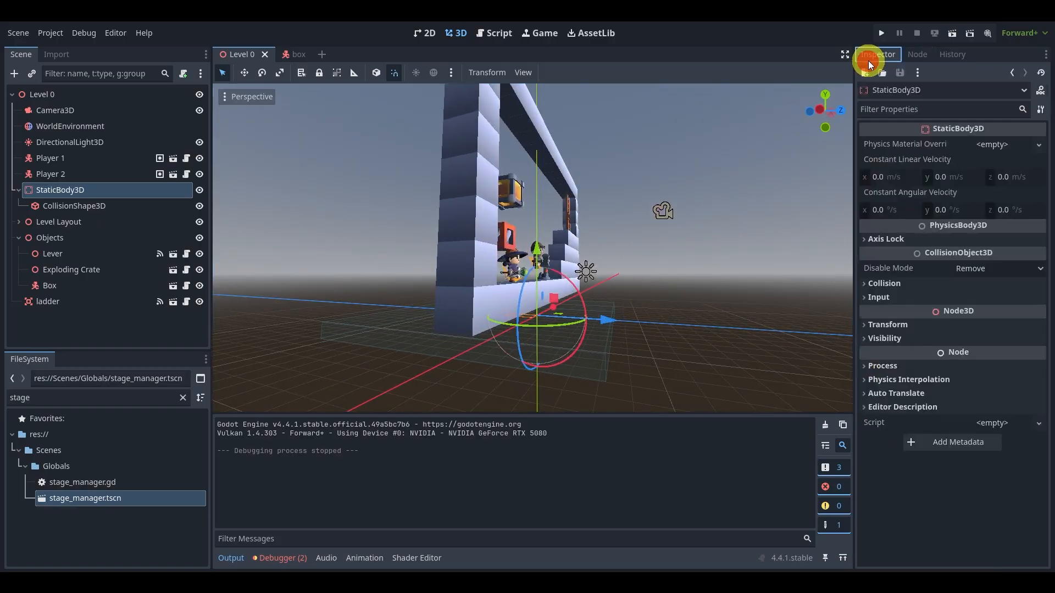
pyautogui.click(74, 206)
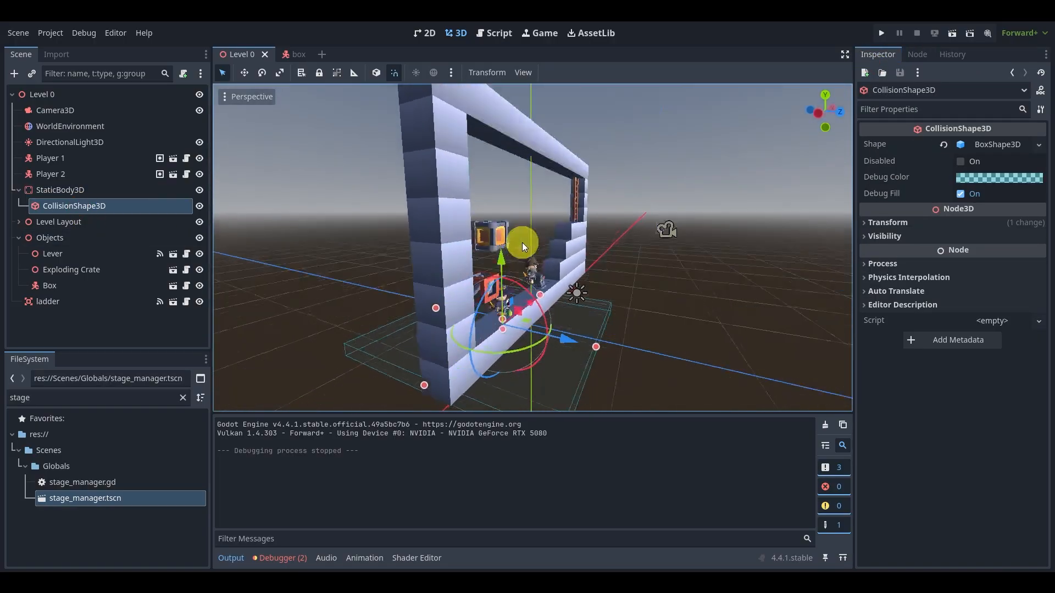
pyautogui.click(880, 33)
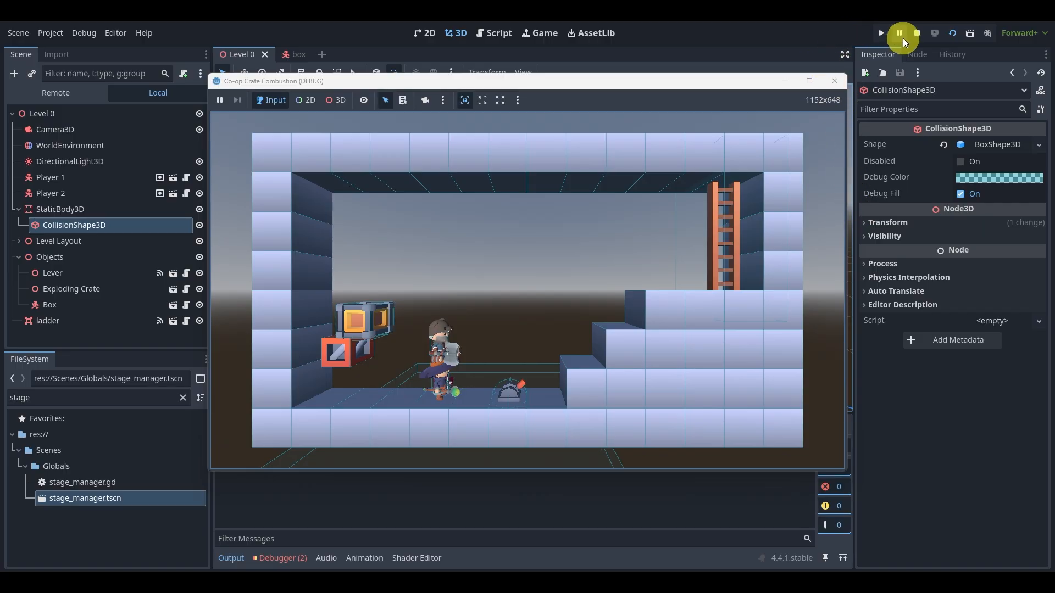
# Stop the test run and deepen the floor collision box to about 17 units along Z.
pyautogui.click(900, 33)
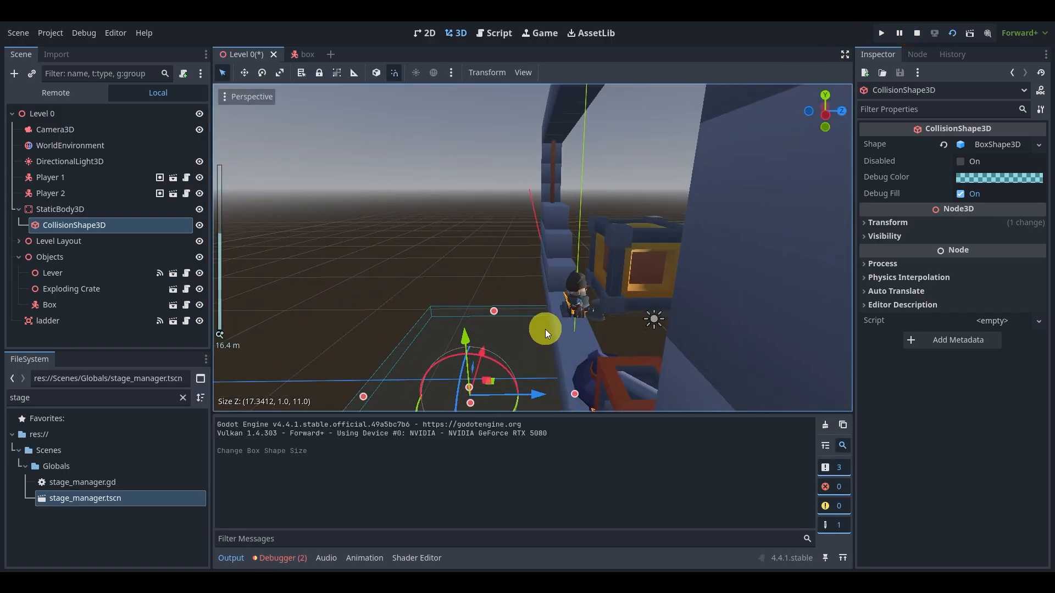
pyautogui.click(66, 337)
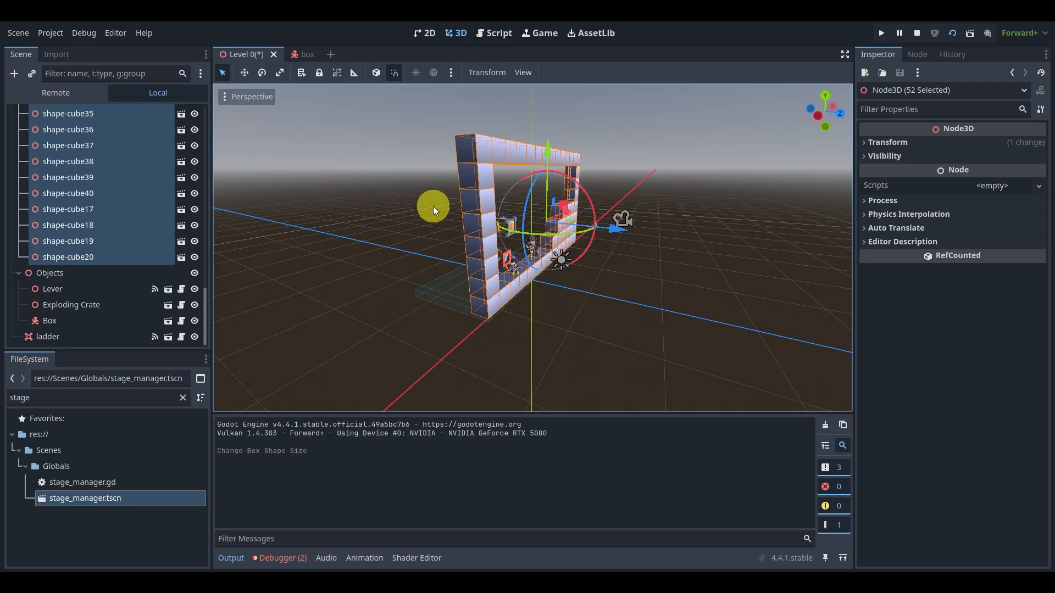
# Lock the Level Layout wall cubes and select the floor collision shape.
pyautogui.click(319, 72)
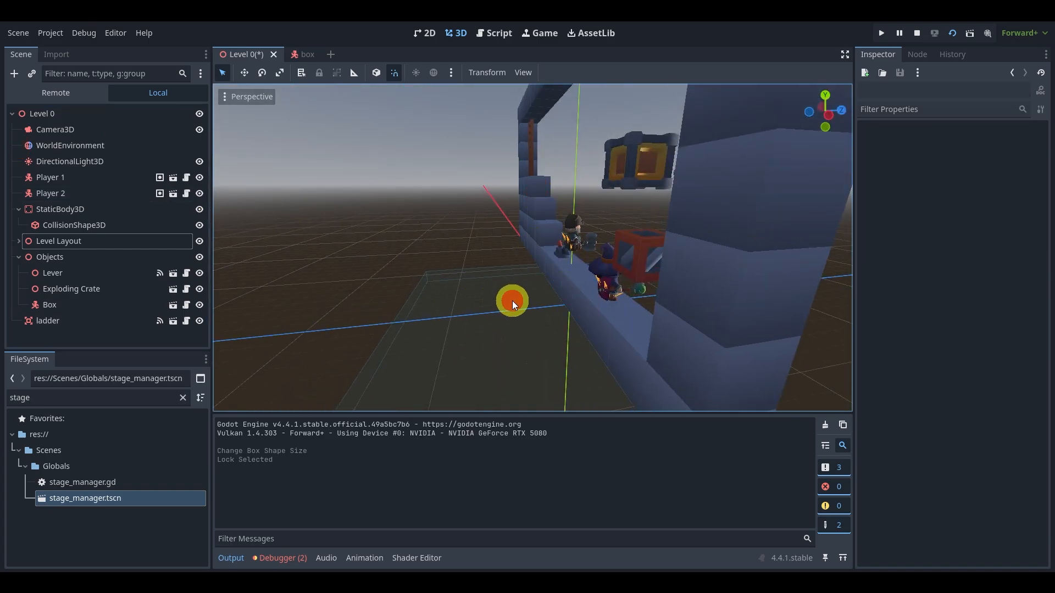
pyautogui.click(74, 225)
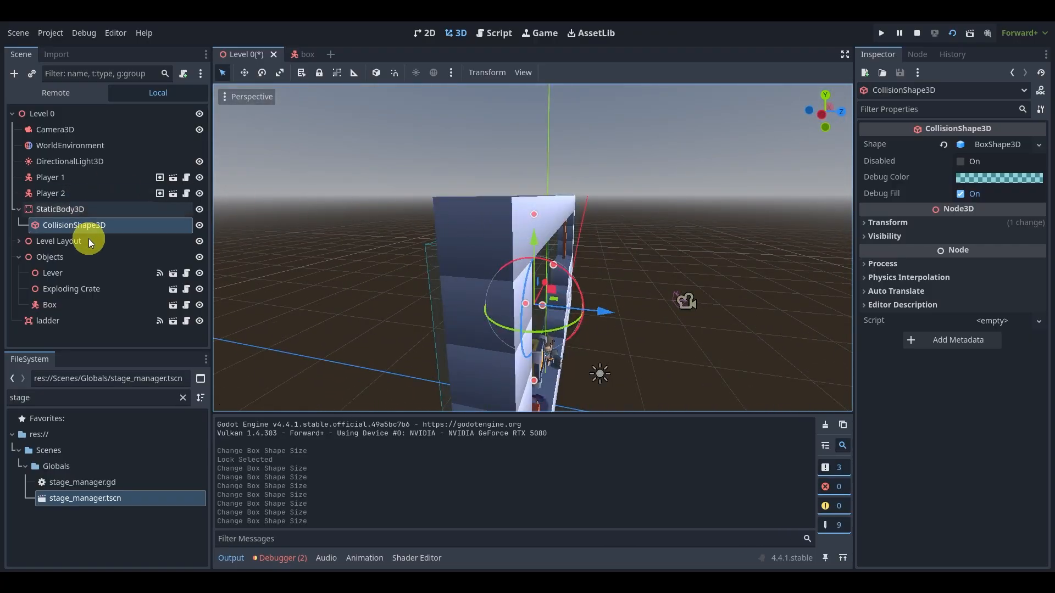
# Duplicate the floor collision shape into CollisionShape3D2, then reposition and resize it.
pyautogui.press('ctrl+d')
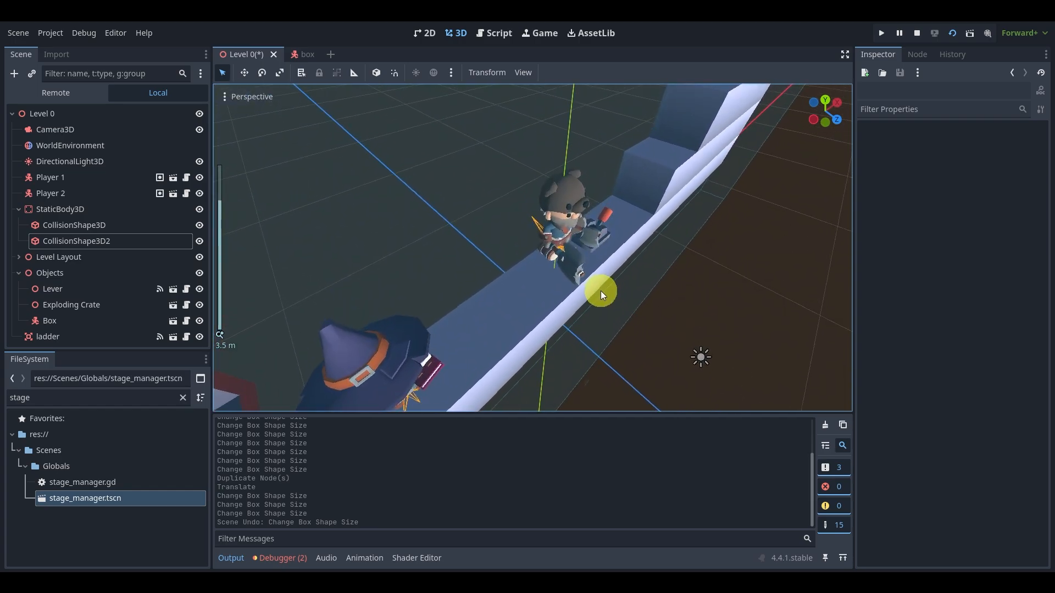
# Inspect and close the player_1 and box scenes, then start adding a child node to Level 0.
pyautogui.click(50, 177)
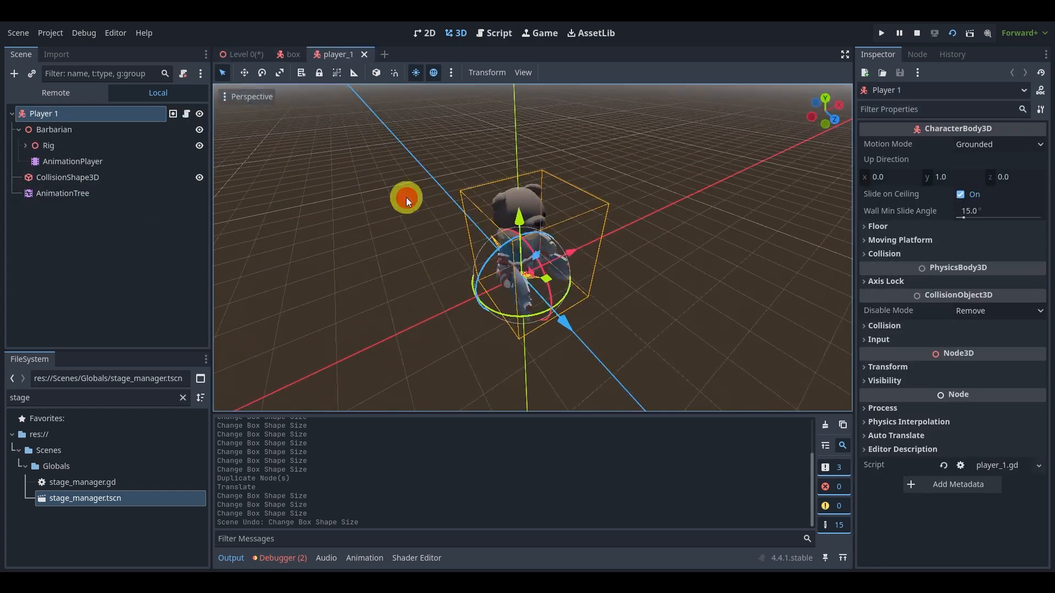
pyautogui.click(86, 336)
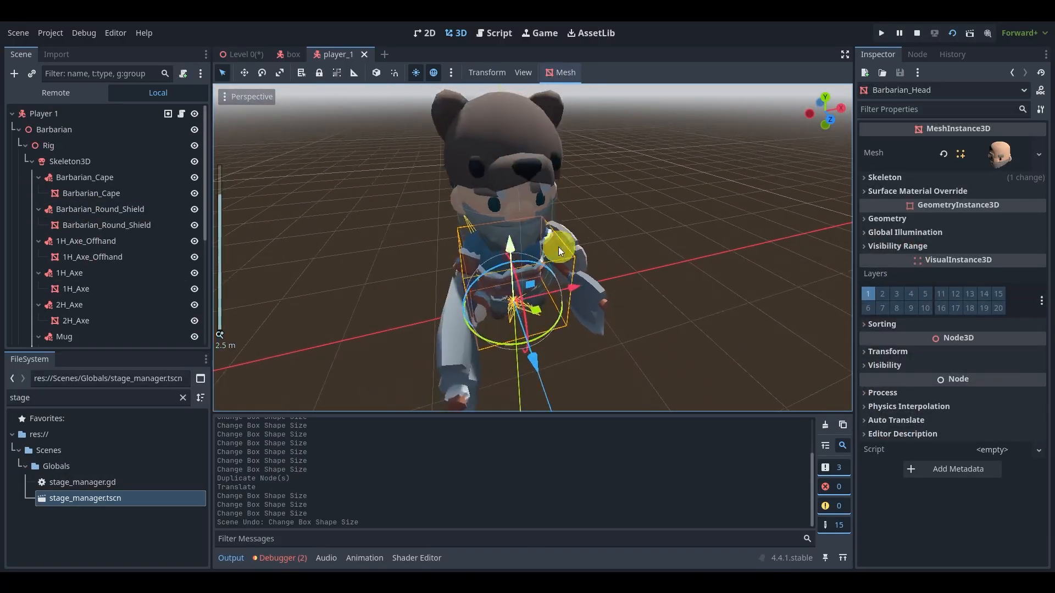
pyautogui.click(14, 129)
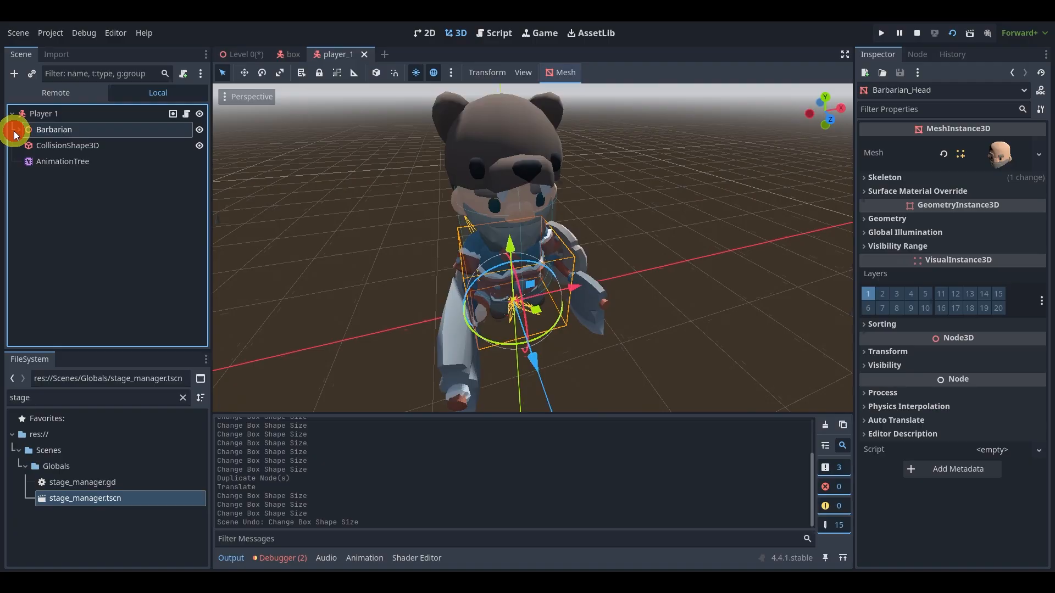
pyautogui.click(291, 54)
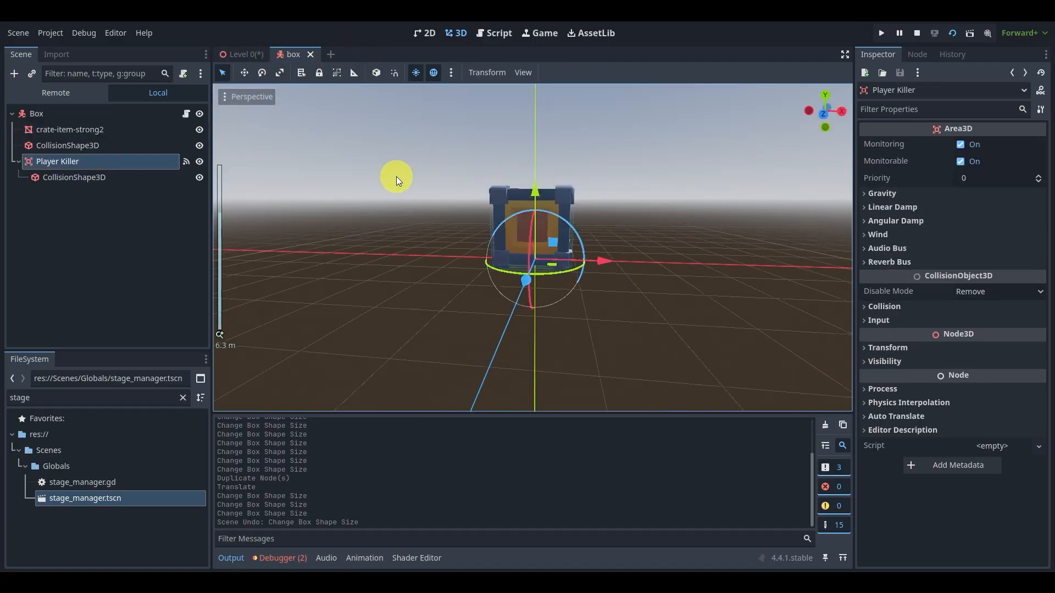
pyautogui.click(239, 54)
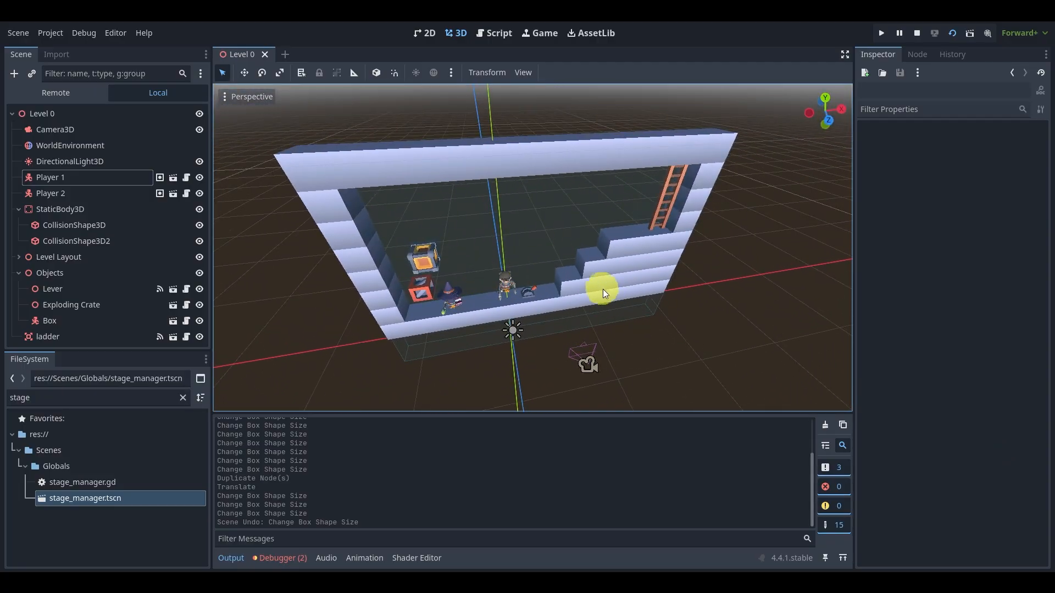
pyautogui.click(15, 73)
pyautogui.write('lab')
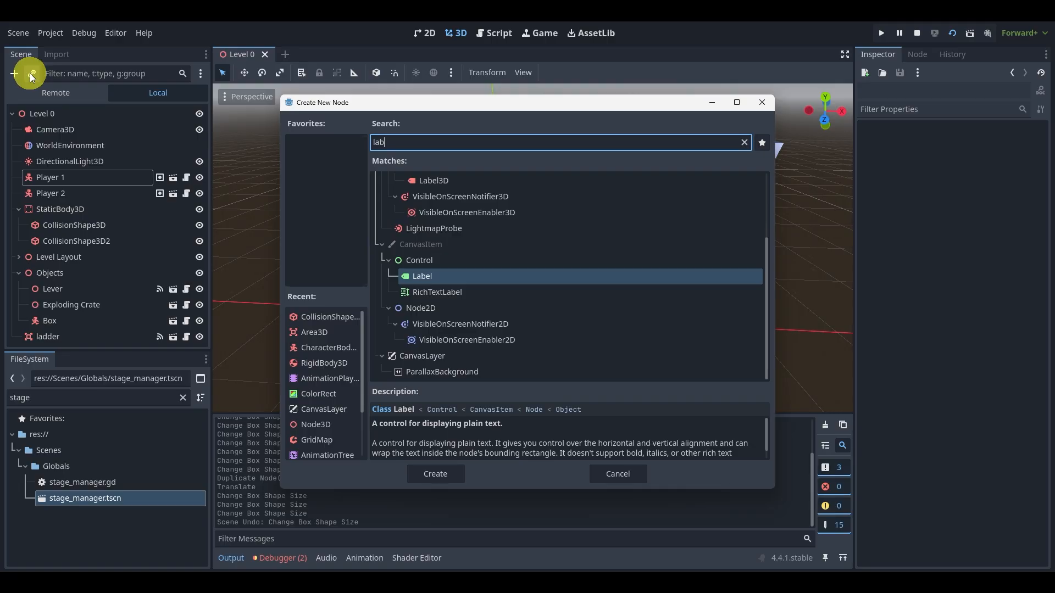
# Create a Label3D reading 'Come here to Exit this Level!' next to the ladder.
pyautogui.click(434, 474)
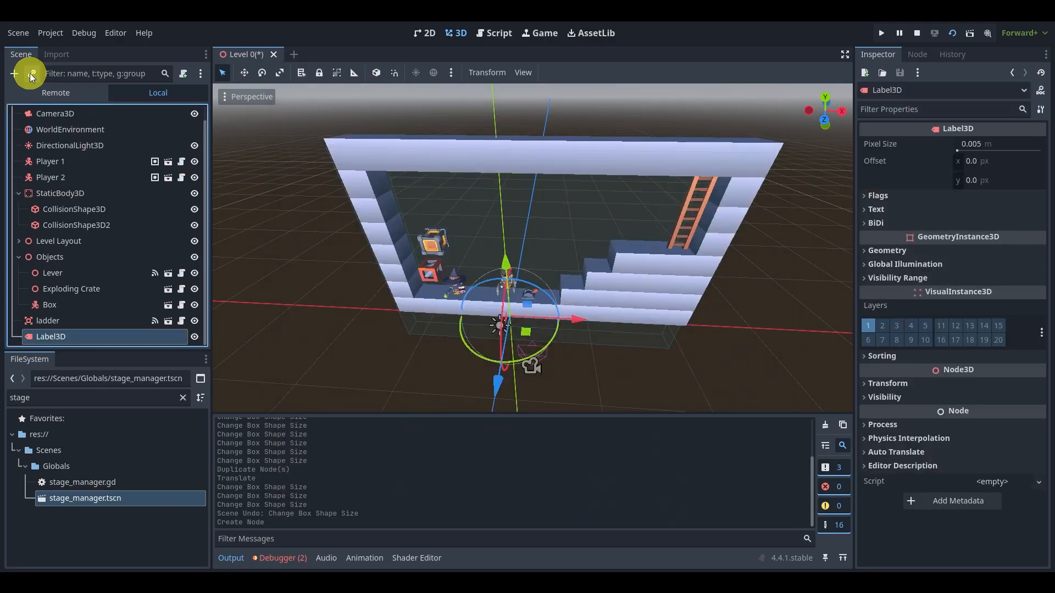
pyautogui.click(877, 210)
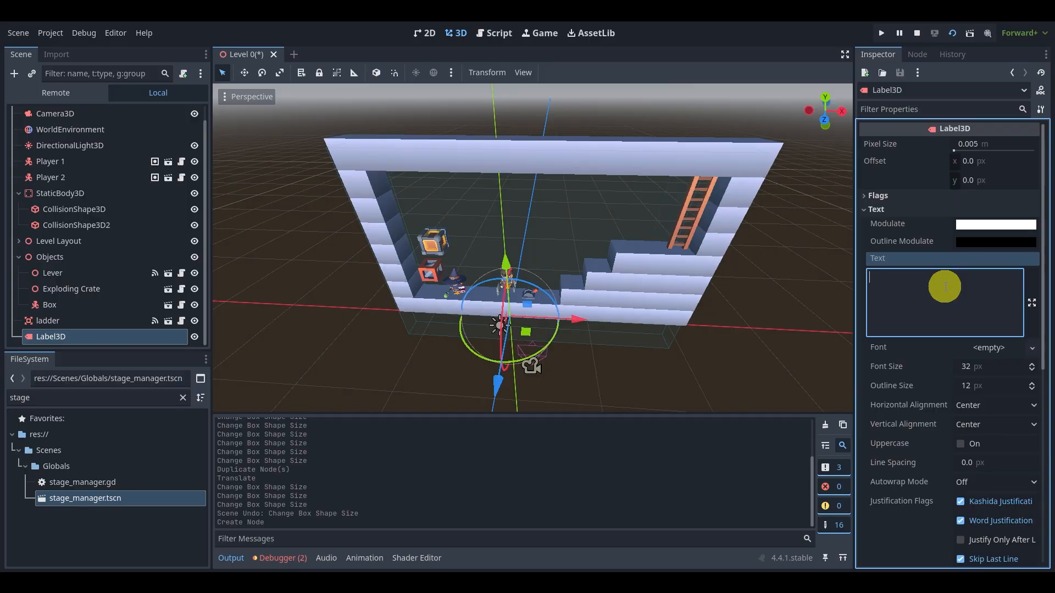
pyautogui.write('Come here')
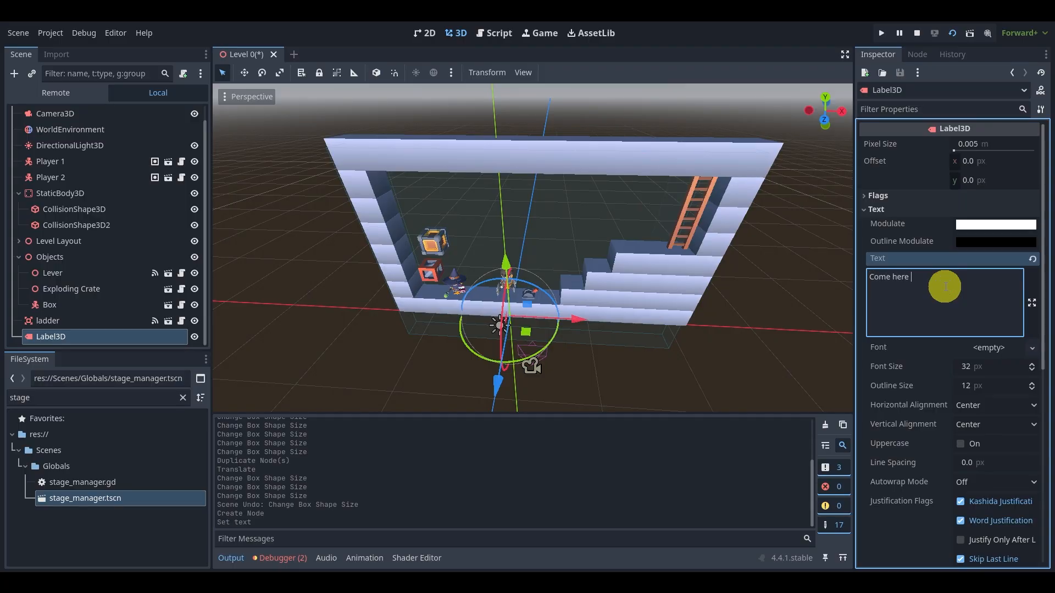
pyautogui.write('to')
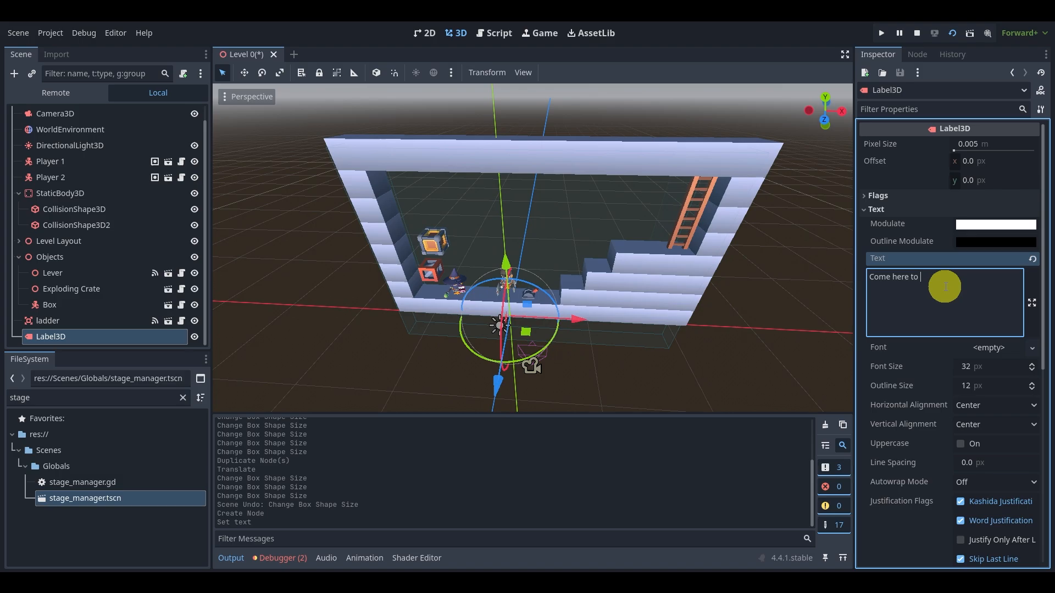
pyautogui.write('Exit this Level!')
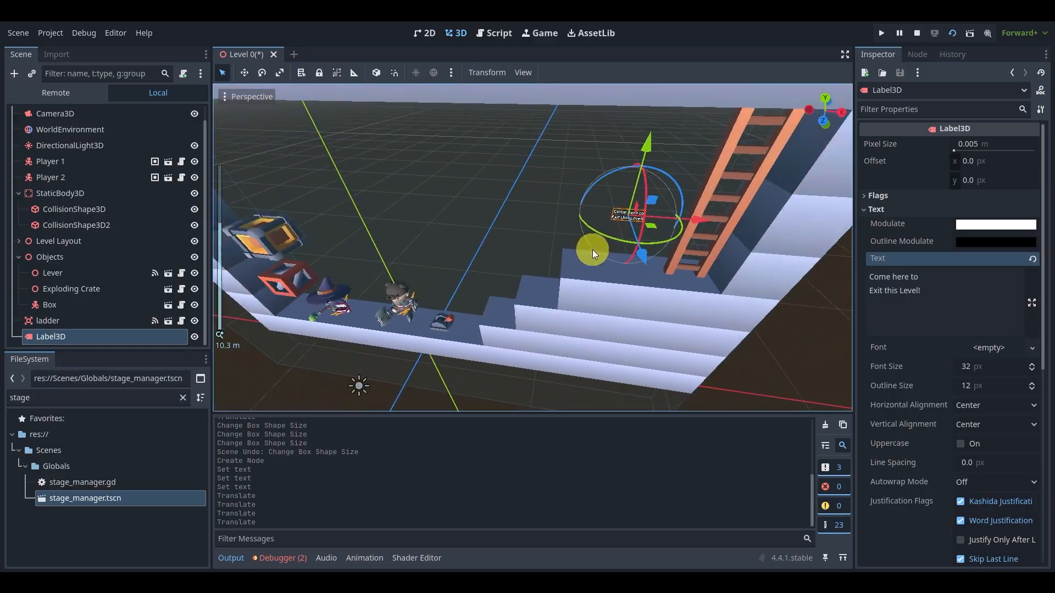
# Playtest, set the exit label's font size to 68, playtest again, and close the game.
pyautogui.click(881, 32)
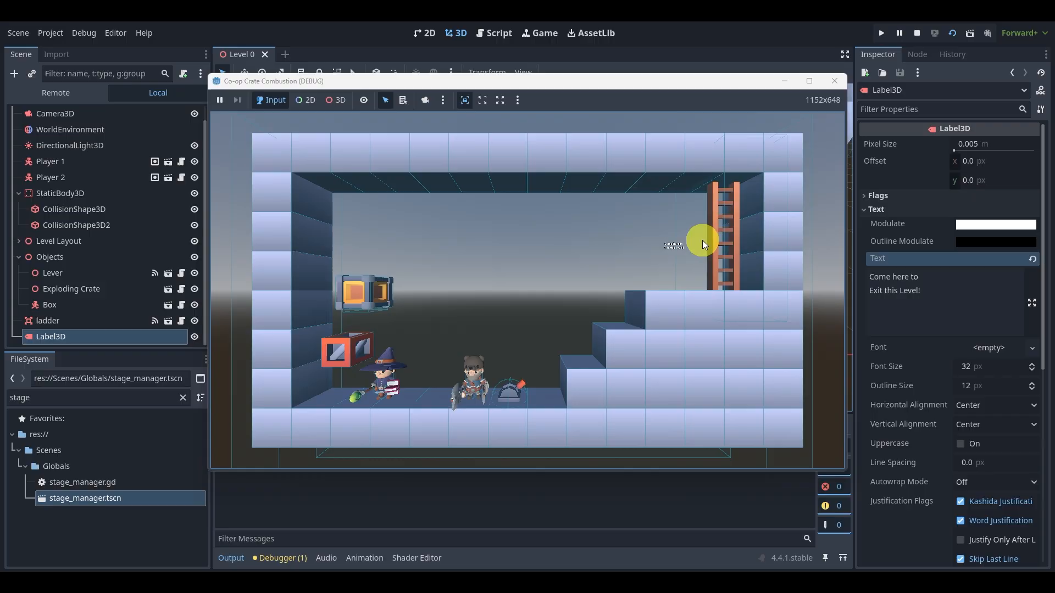
pyautogui.click(917, 33)
pyautogui.write('68')
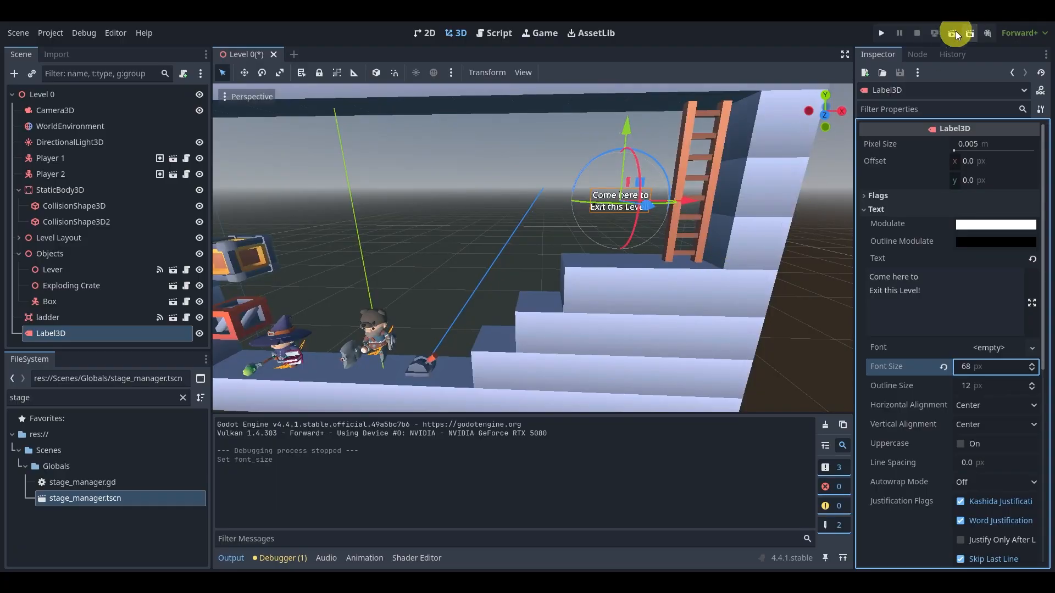
pyautogui.click(955, 33)
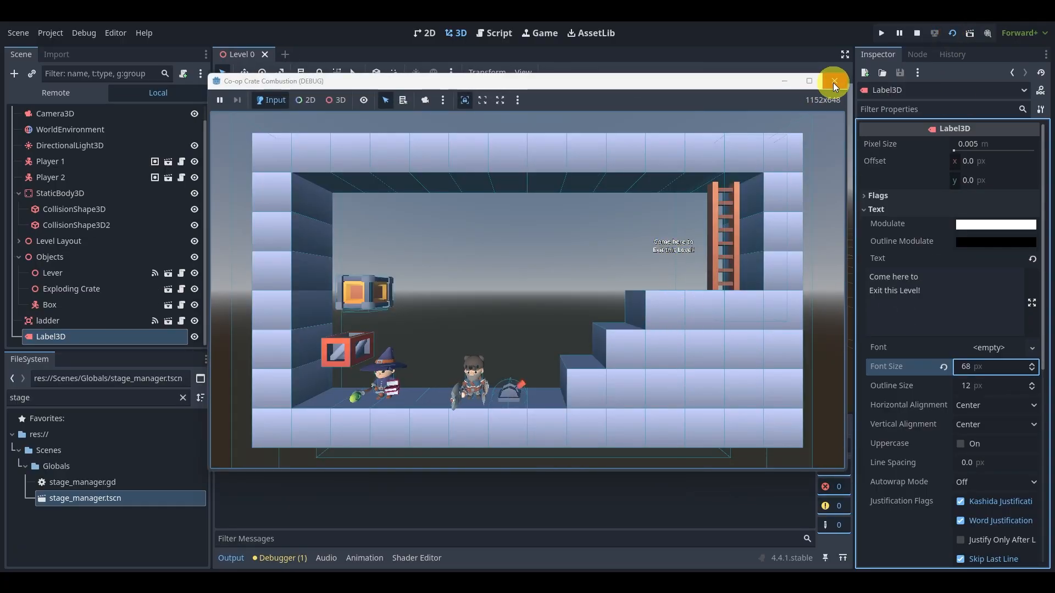
pyautogui.click(833, 81)
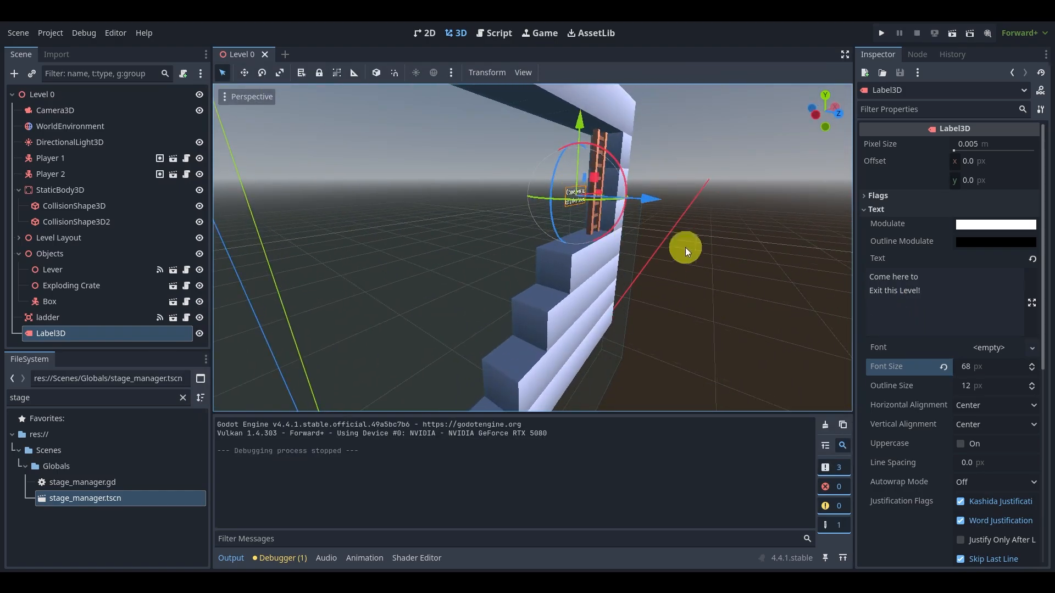
# Set the exit label's Billboard flag to Y-Billboard in the Inspector.
pyautogui.scroll(-3)
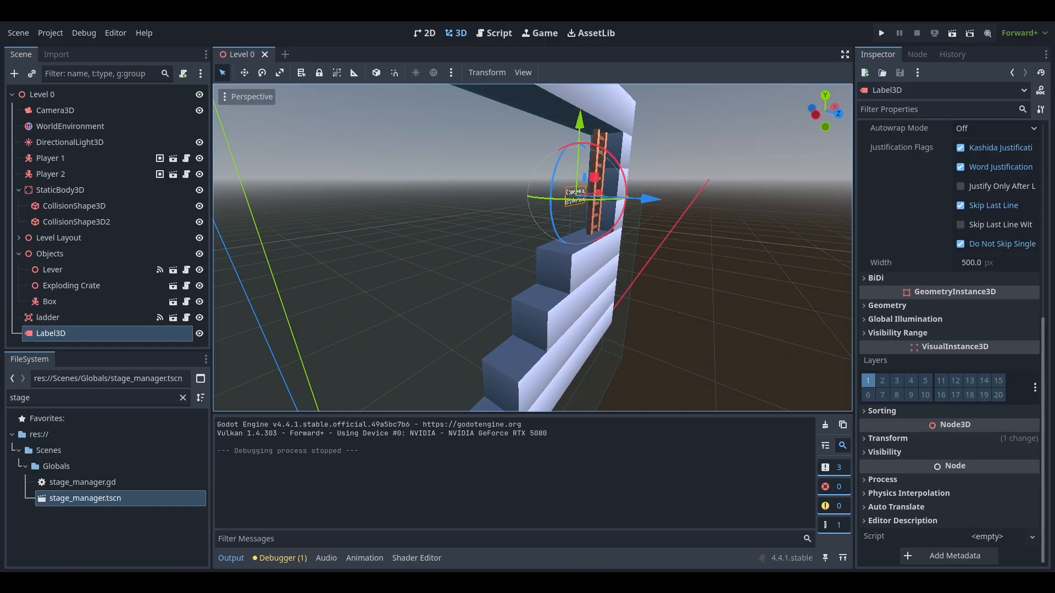
pyautogui.moveTo(782, 126)
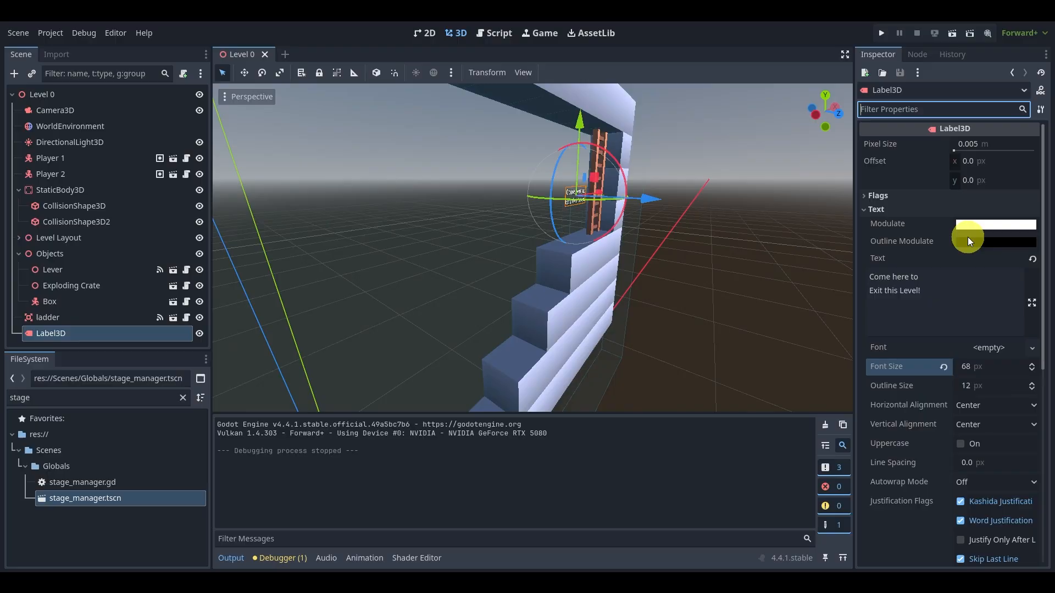
pyautogui.click(878, 195)
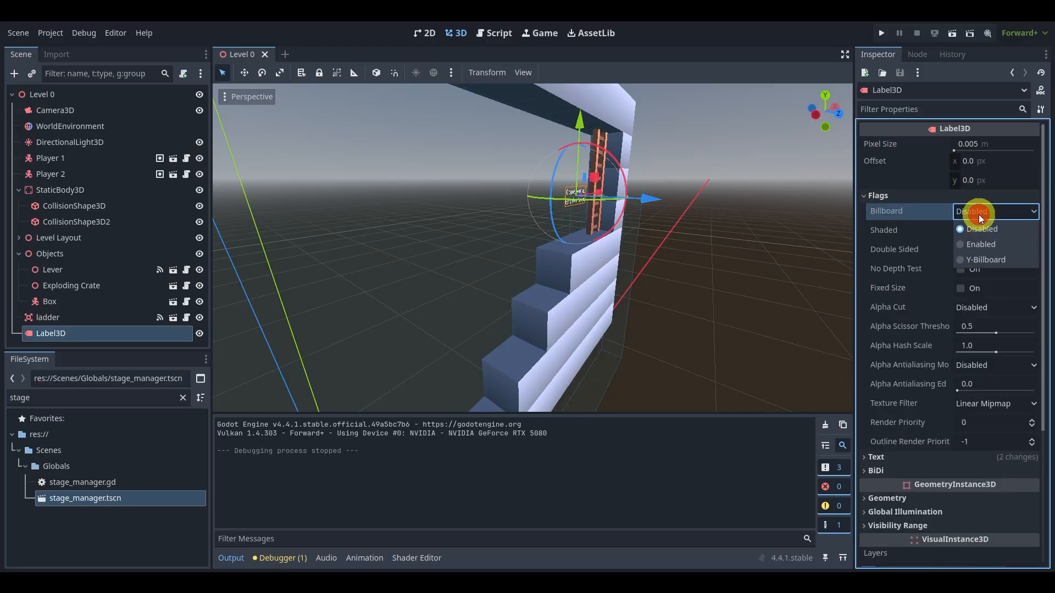
pyautogui.moveTo(984, 261)
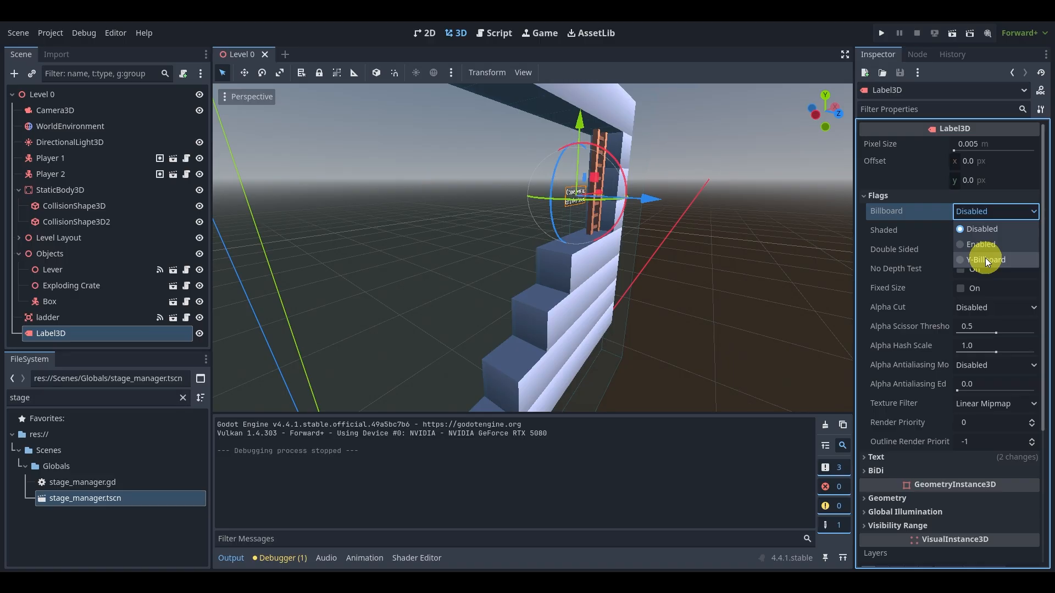
pyautogui.click(985, 260)
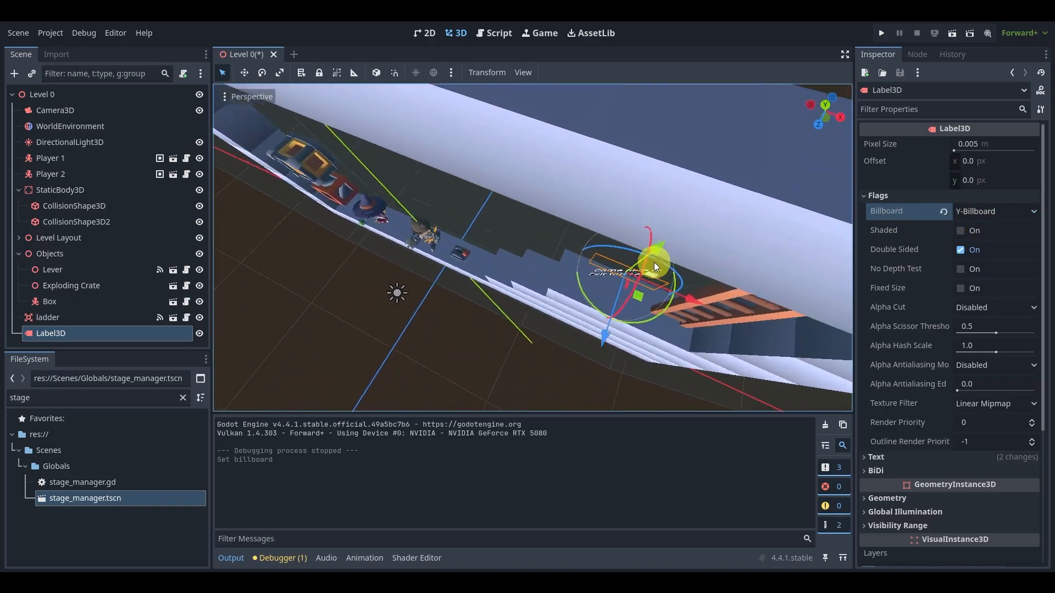
pyautogui.click(994, 211)
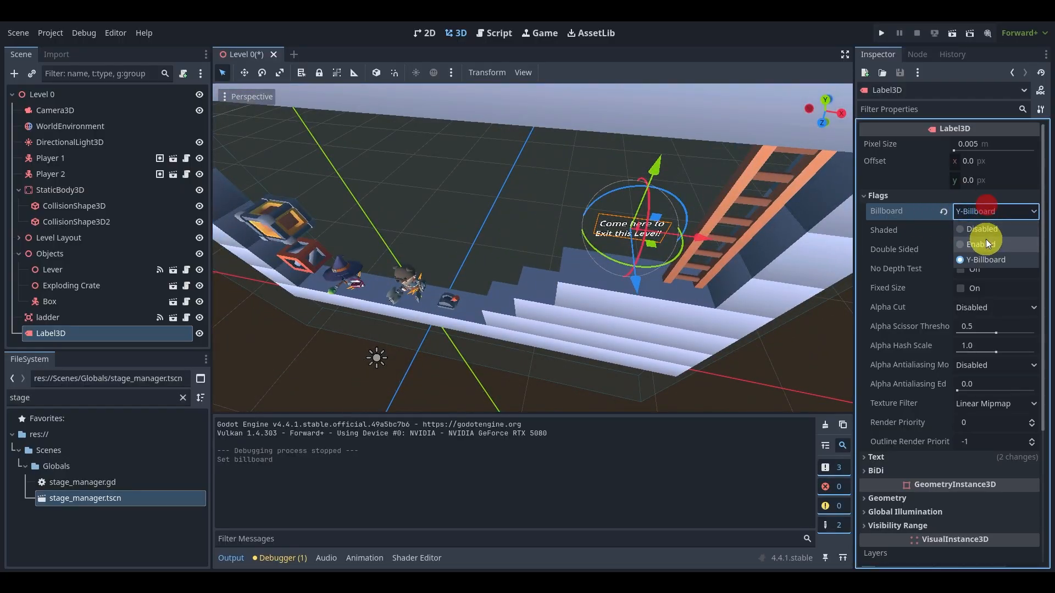
pyautogui.click(979, 243)
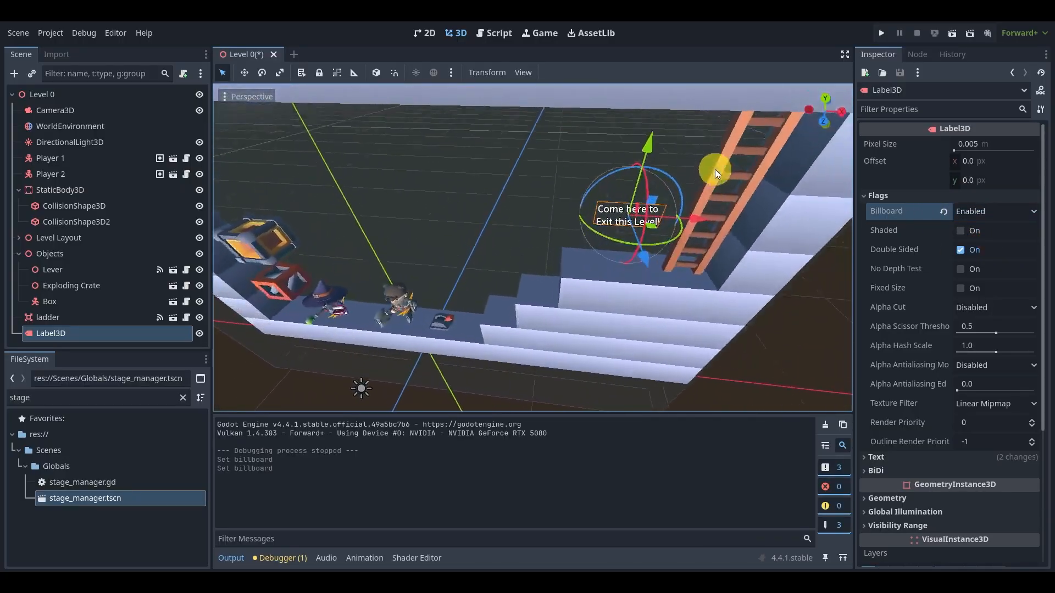
# Playtest the level to check the billboarded label, then stop the game.
pyautogui.click(995, 211)
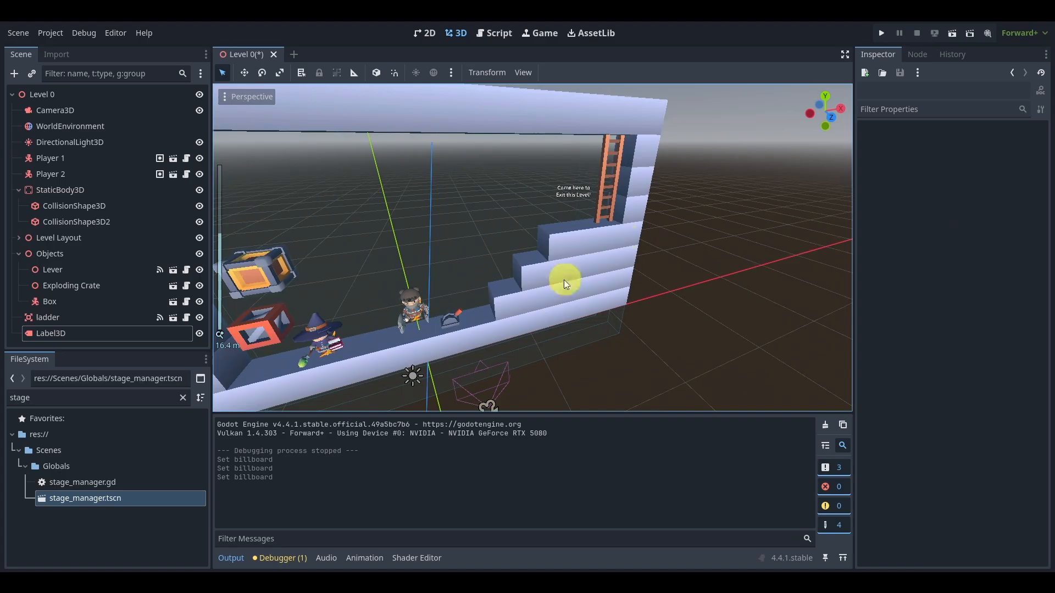
pyautogui.click(881, 32)
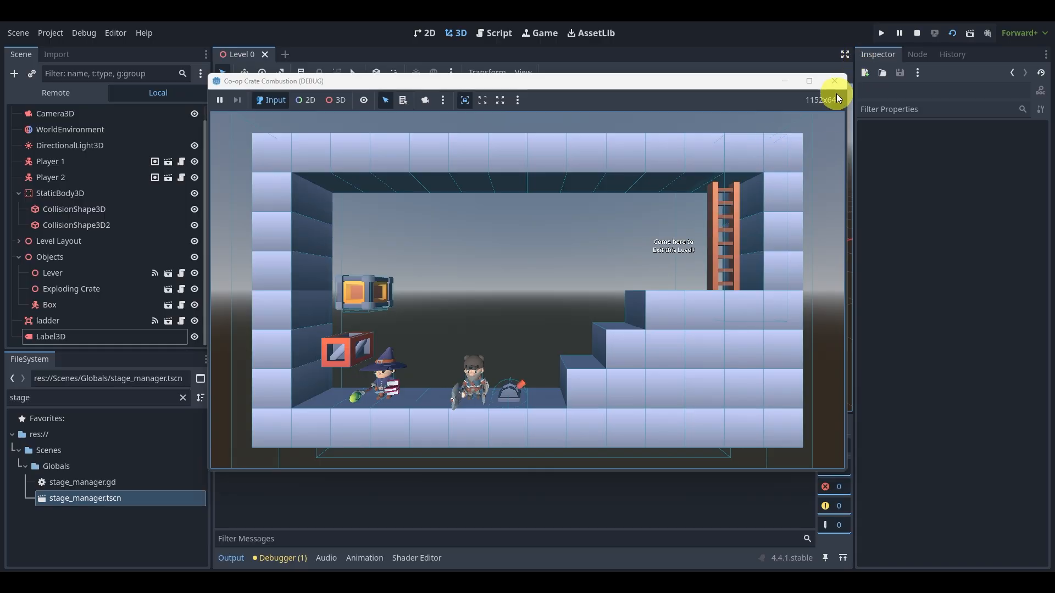
pyautogui.click(834, 81)
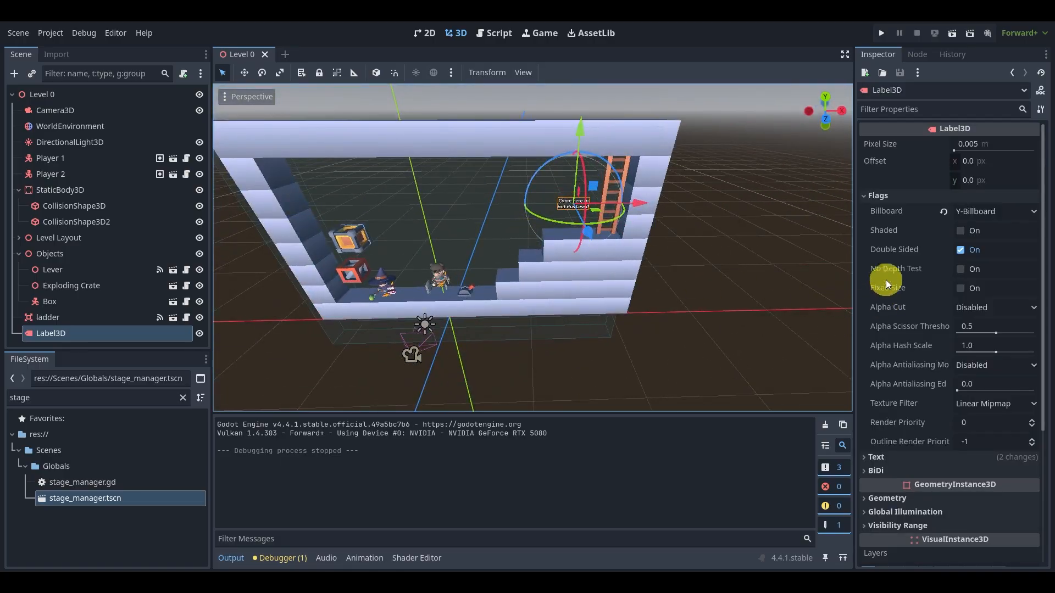
# Give the label font size 100 and a 72 px outline, toggling Uppercase on then off.
pyautogui.scroll(-3)
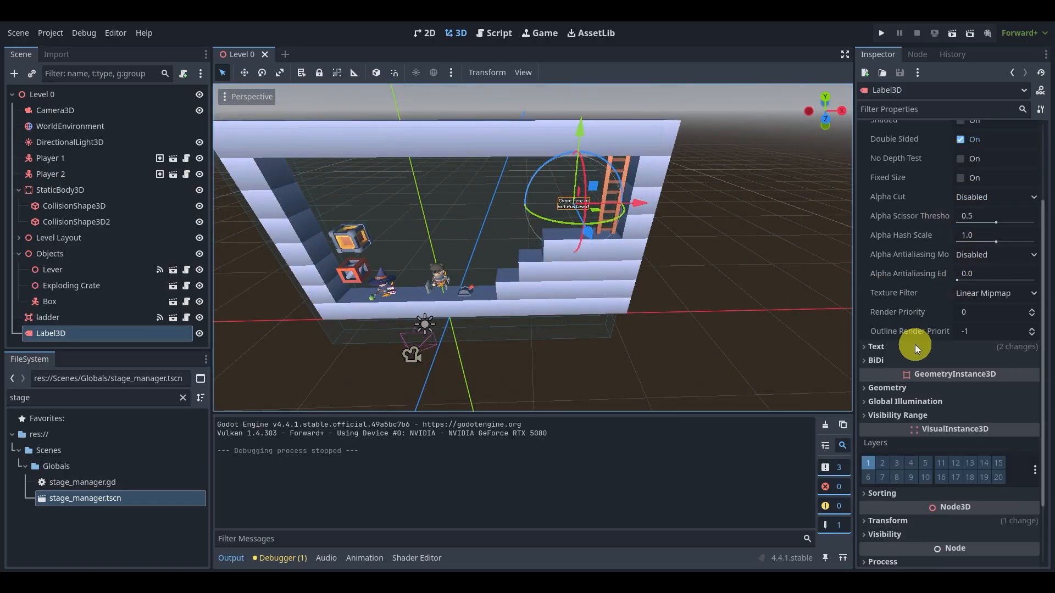
pyautogui.click(876, 345)
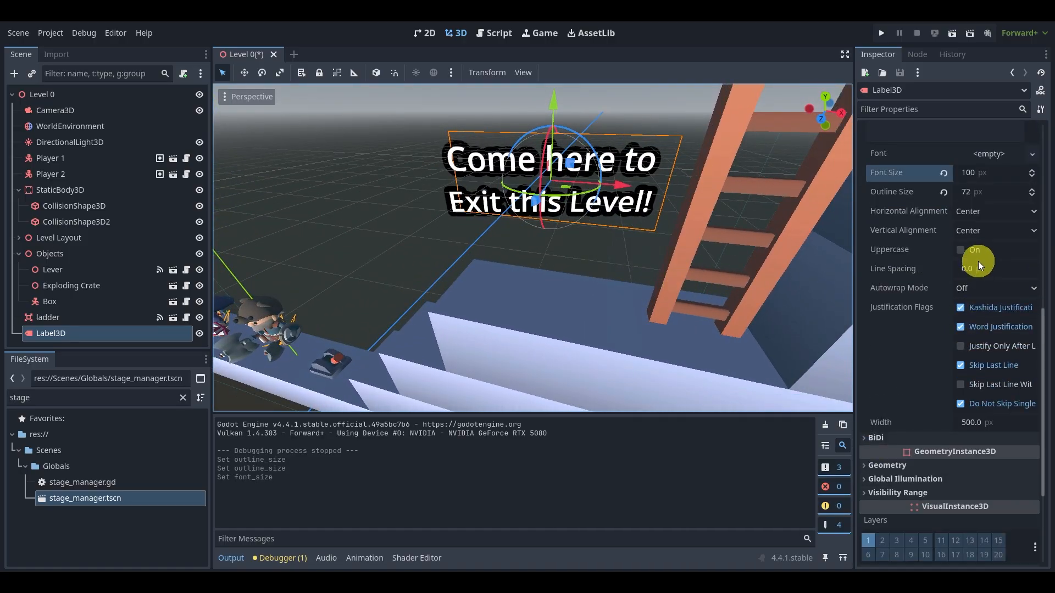
pyautogui.click(961, 250)
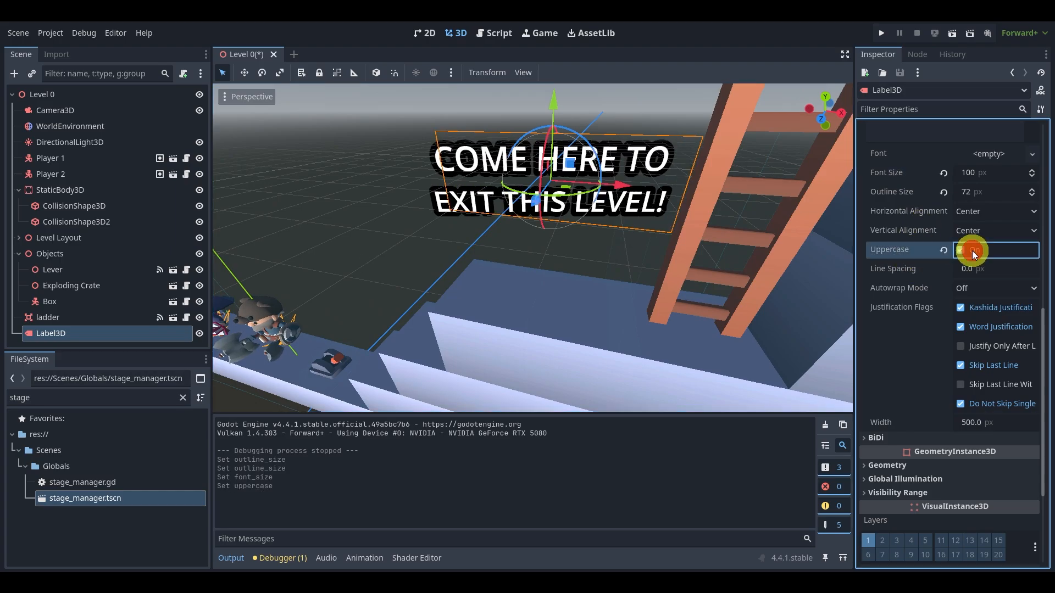
pyautogui.click(961, 249)
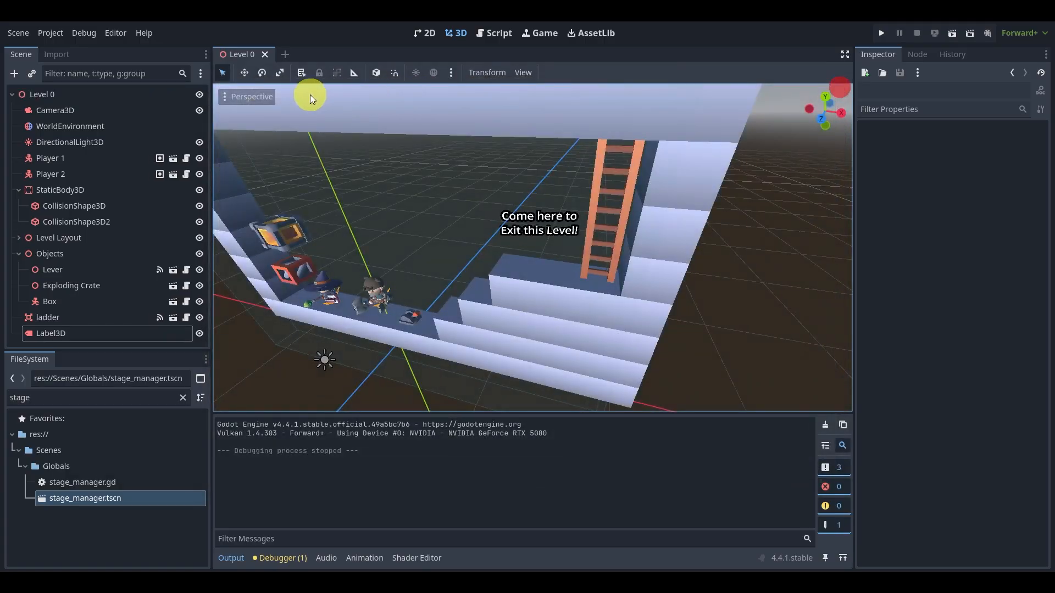
# Orbit the viewport to a front-on view of the level and launch the game.
pyautogui.moveTo(309, 98); pyautogui.dragTo(419, 266)
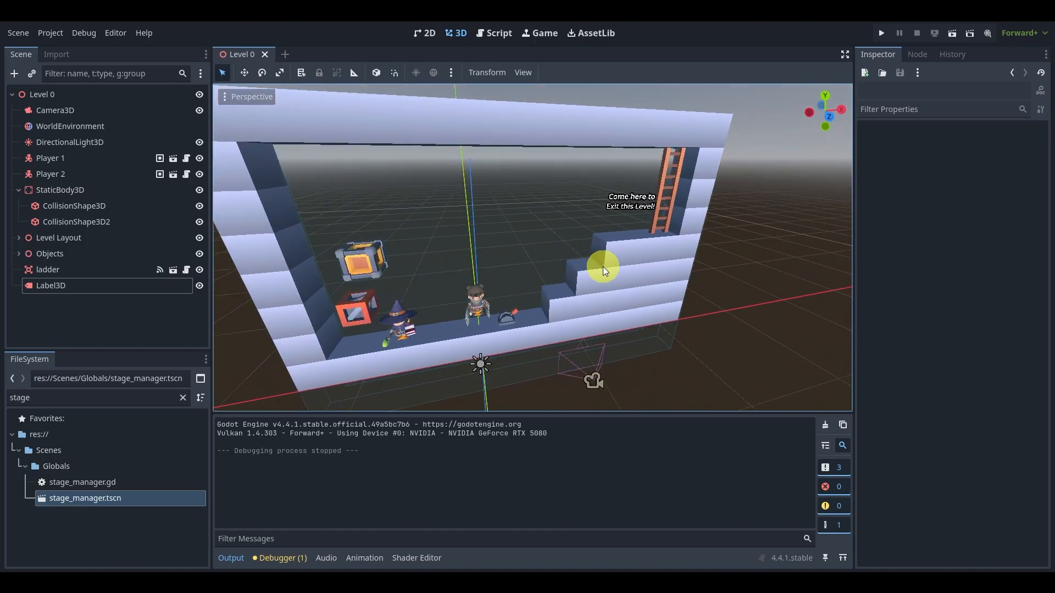
pyautogui.scroll(-3)
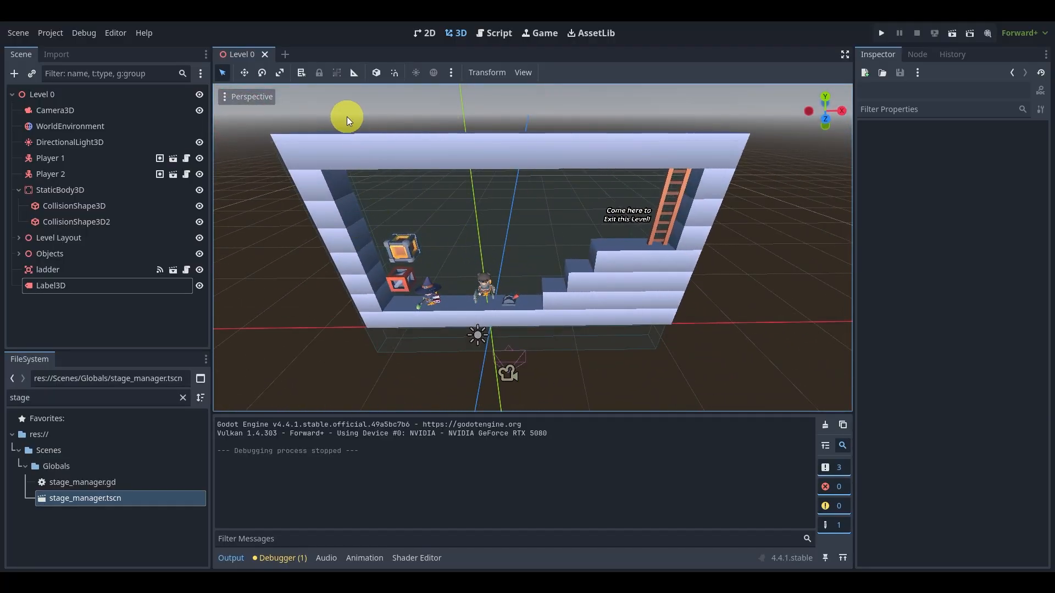
pyautogui.moveTo(570, 279)
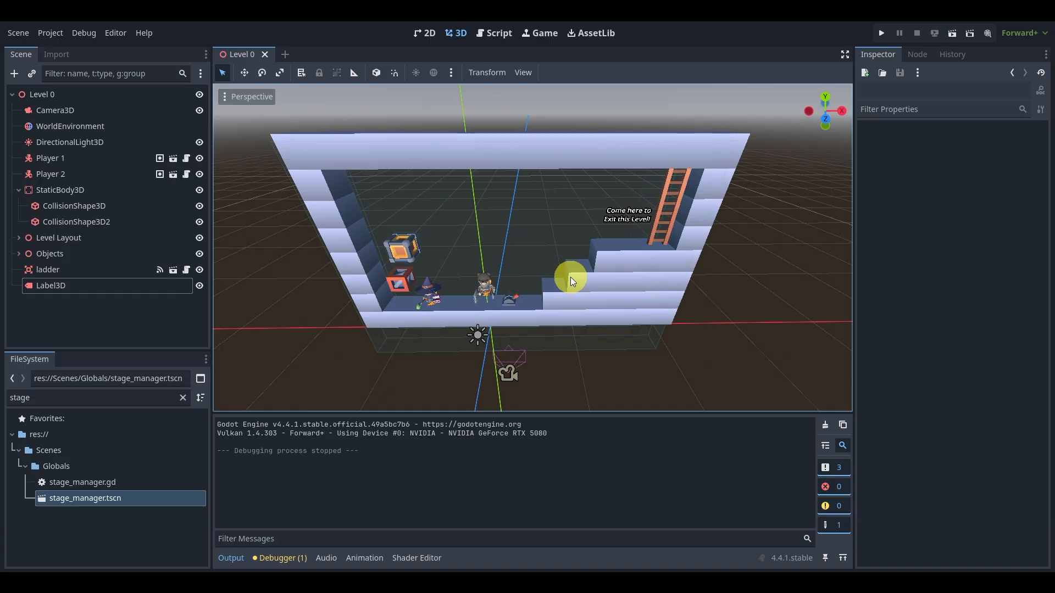
pyautogui.scroll(-3)
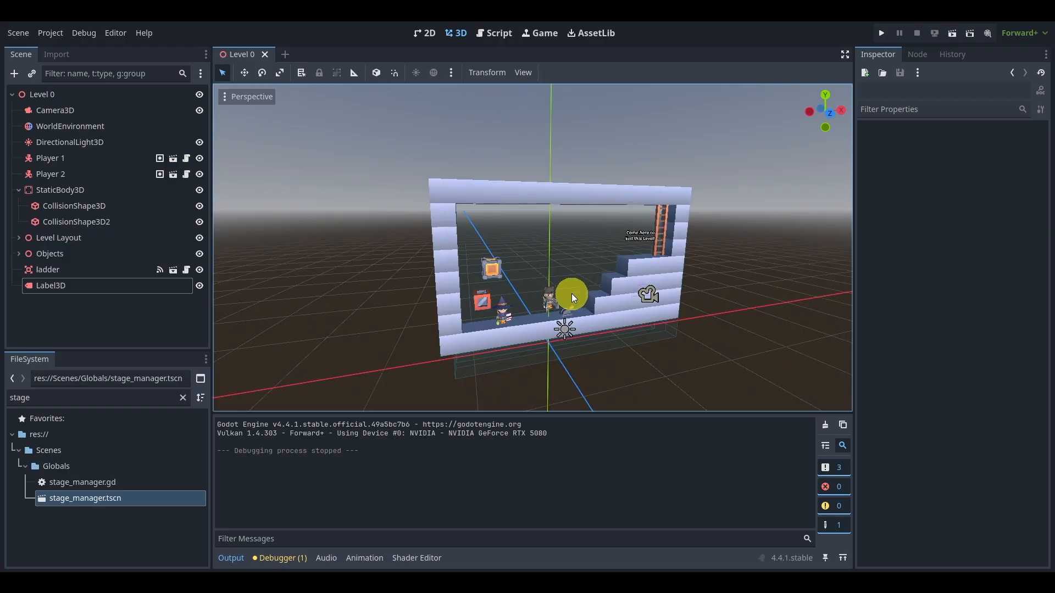
pyautogui.click(880, 33)
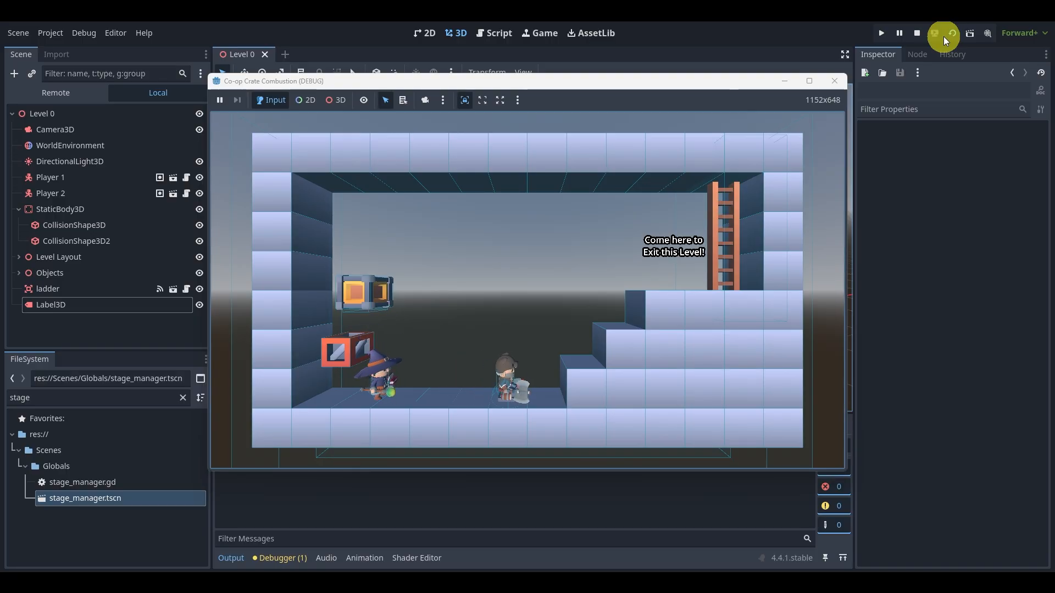
# Restart the test run to recheck the exit label by the ladder, then close the game.
pyautogui.click(916, 32)
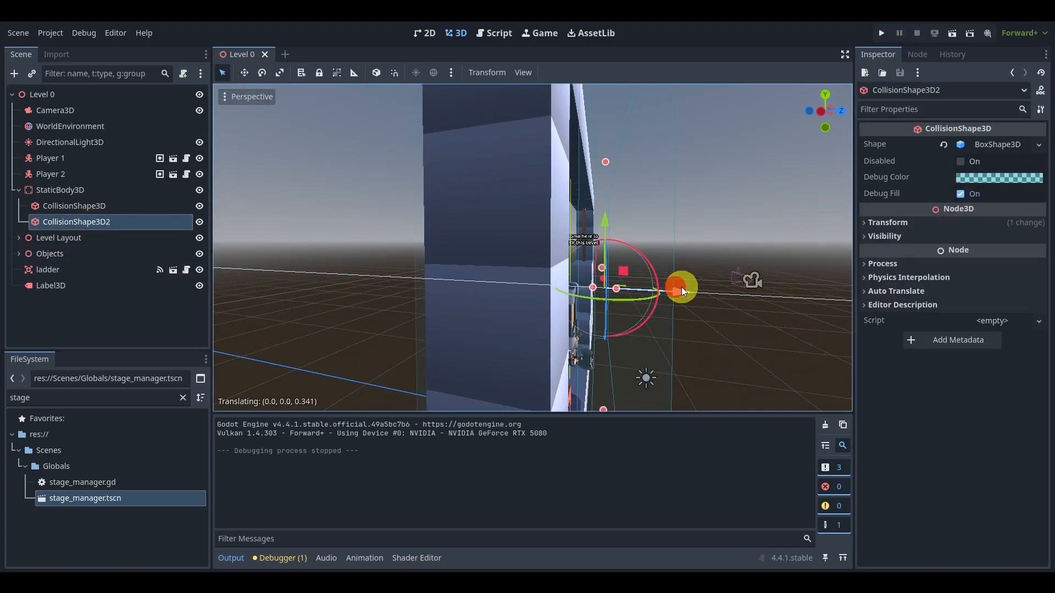
pyautogui.click(74, 205)
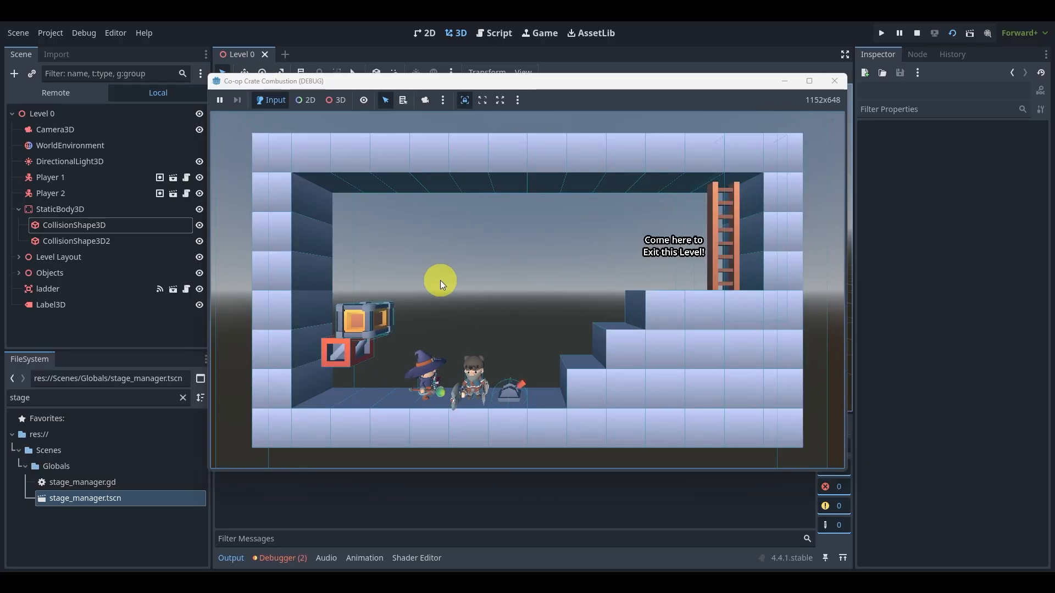
pyautogui.moveTo(669, 247)
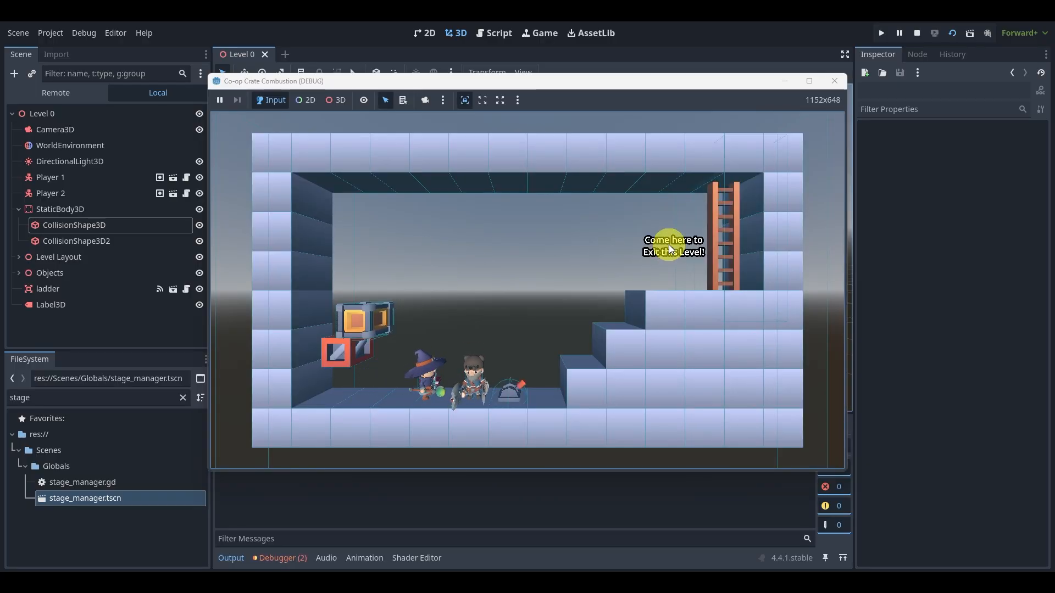
pyautogui.moveTo(617, 195)
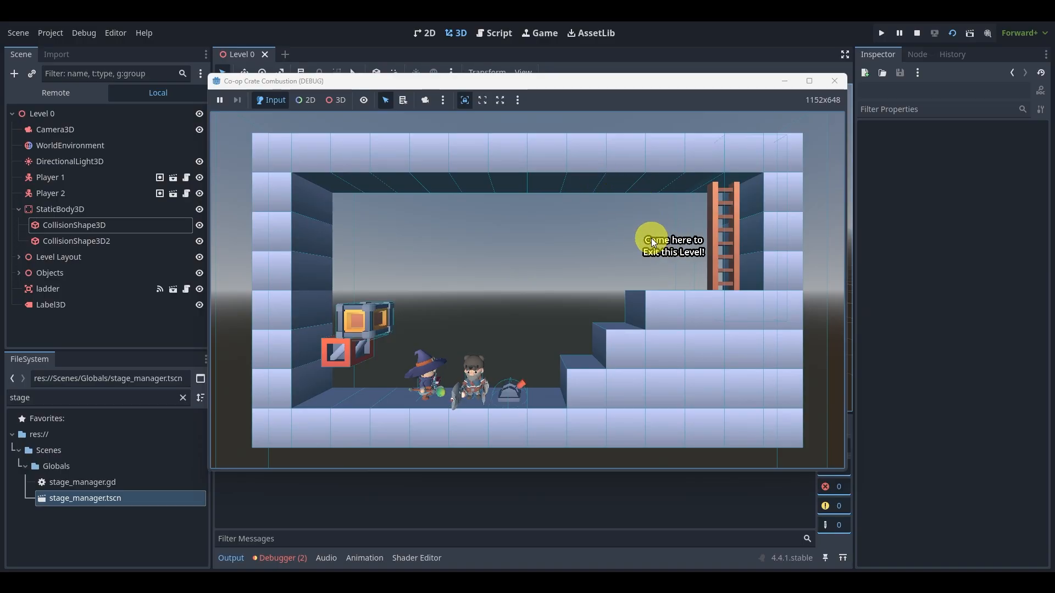
pyautogui.moveTo(669, 204)
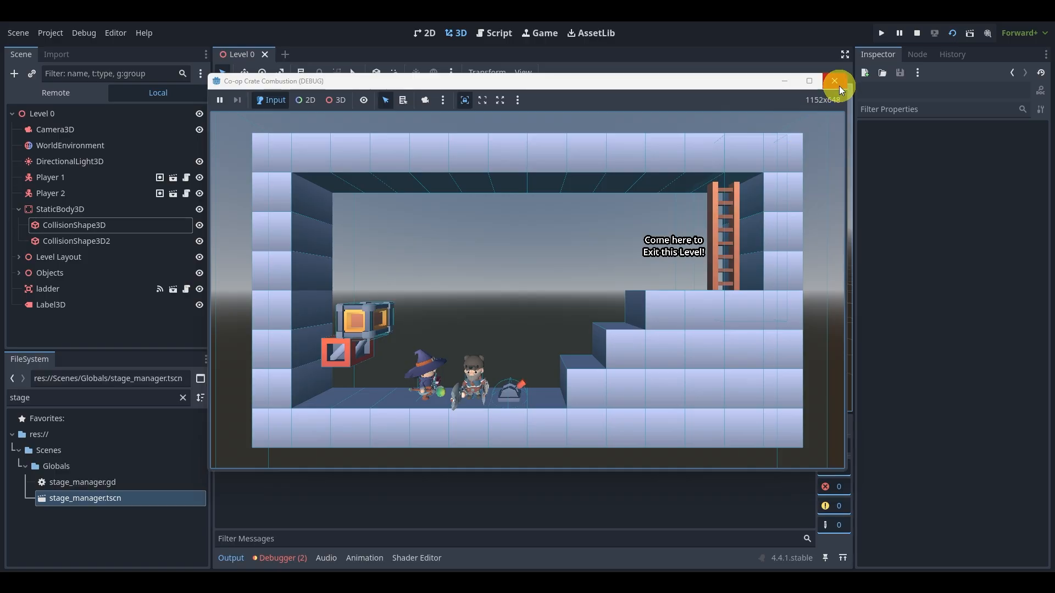
pyautogui.click(837, 80)
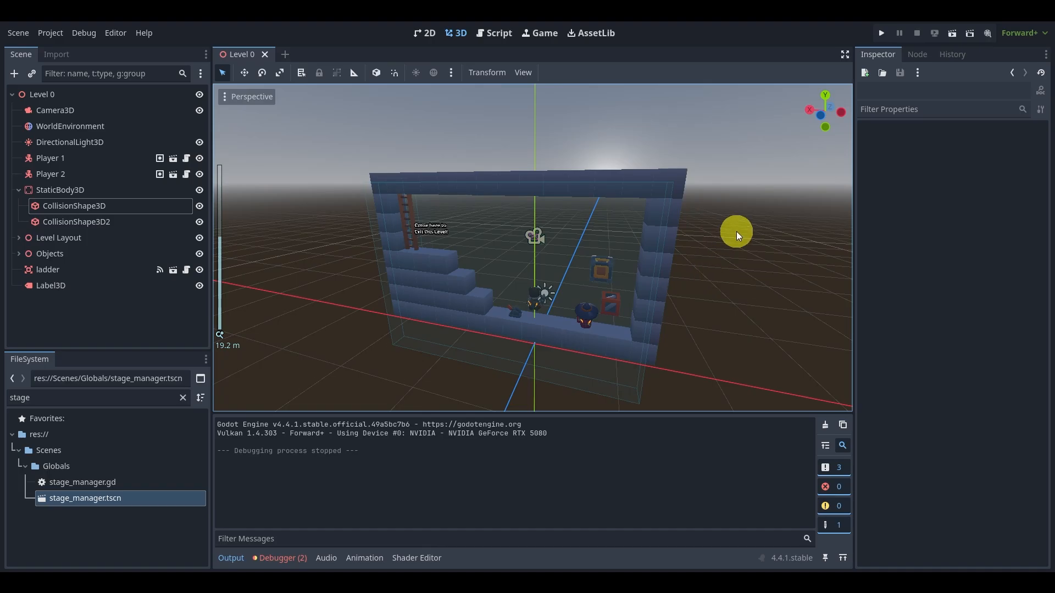
pyautogui.moveTo(753, 204)
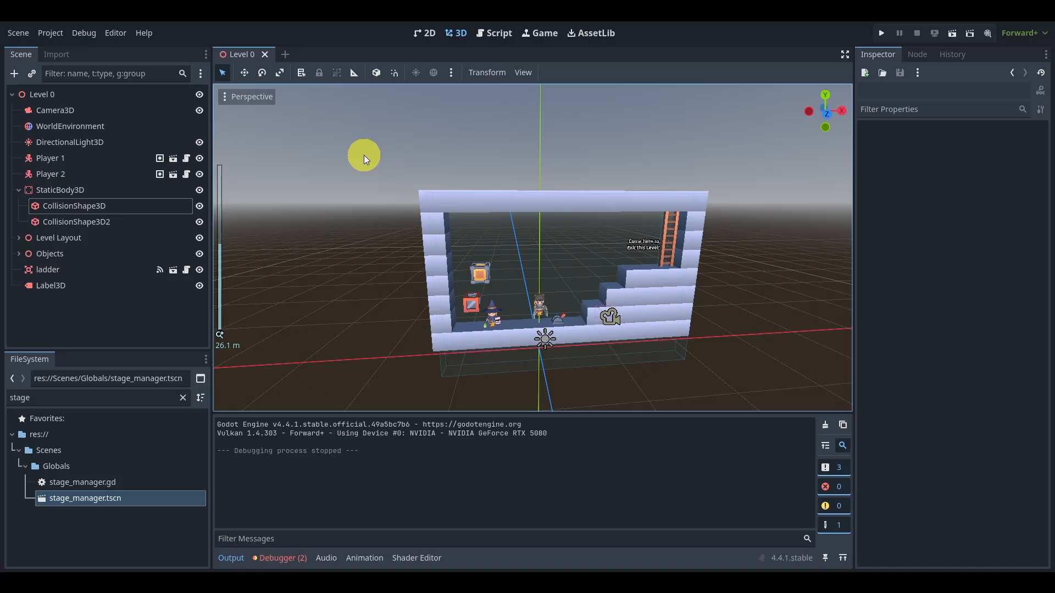
pyautogui.moveTo(363, 157)
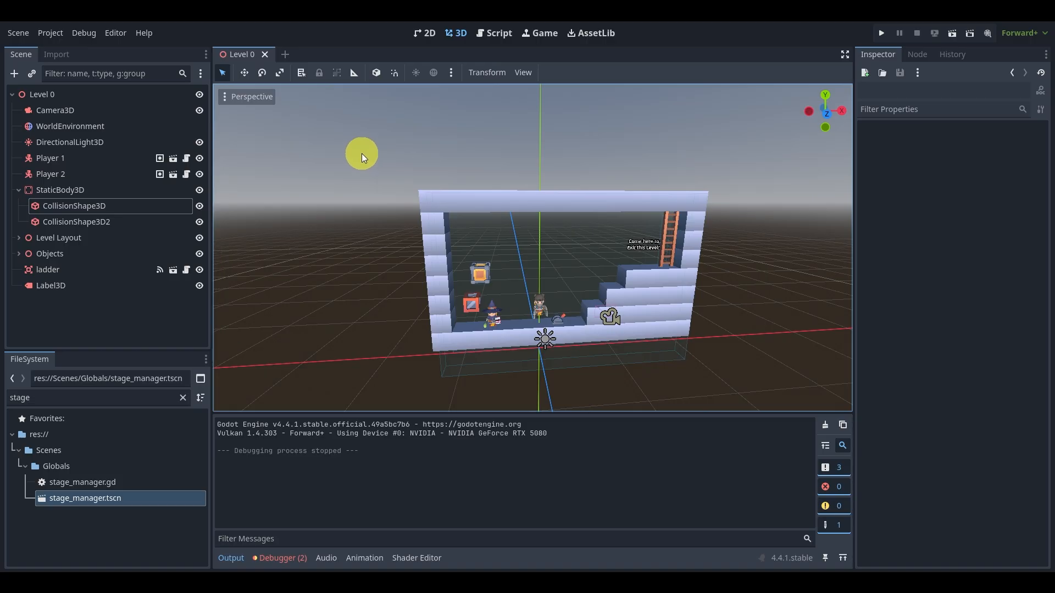
pyautogui.moveTo(1046, 276)
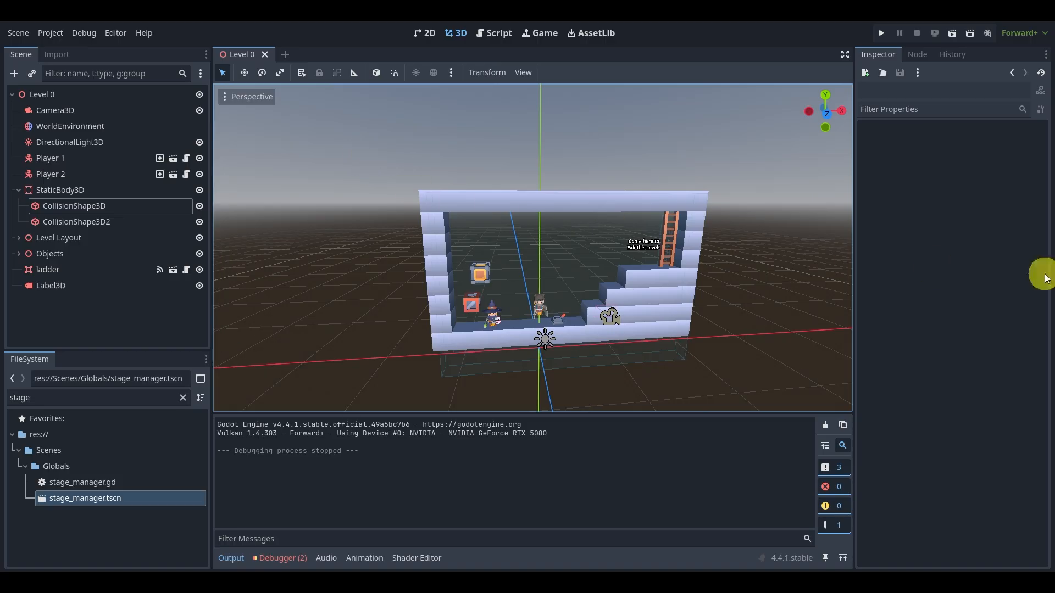